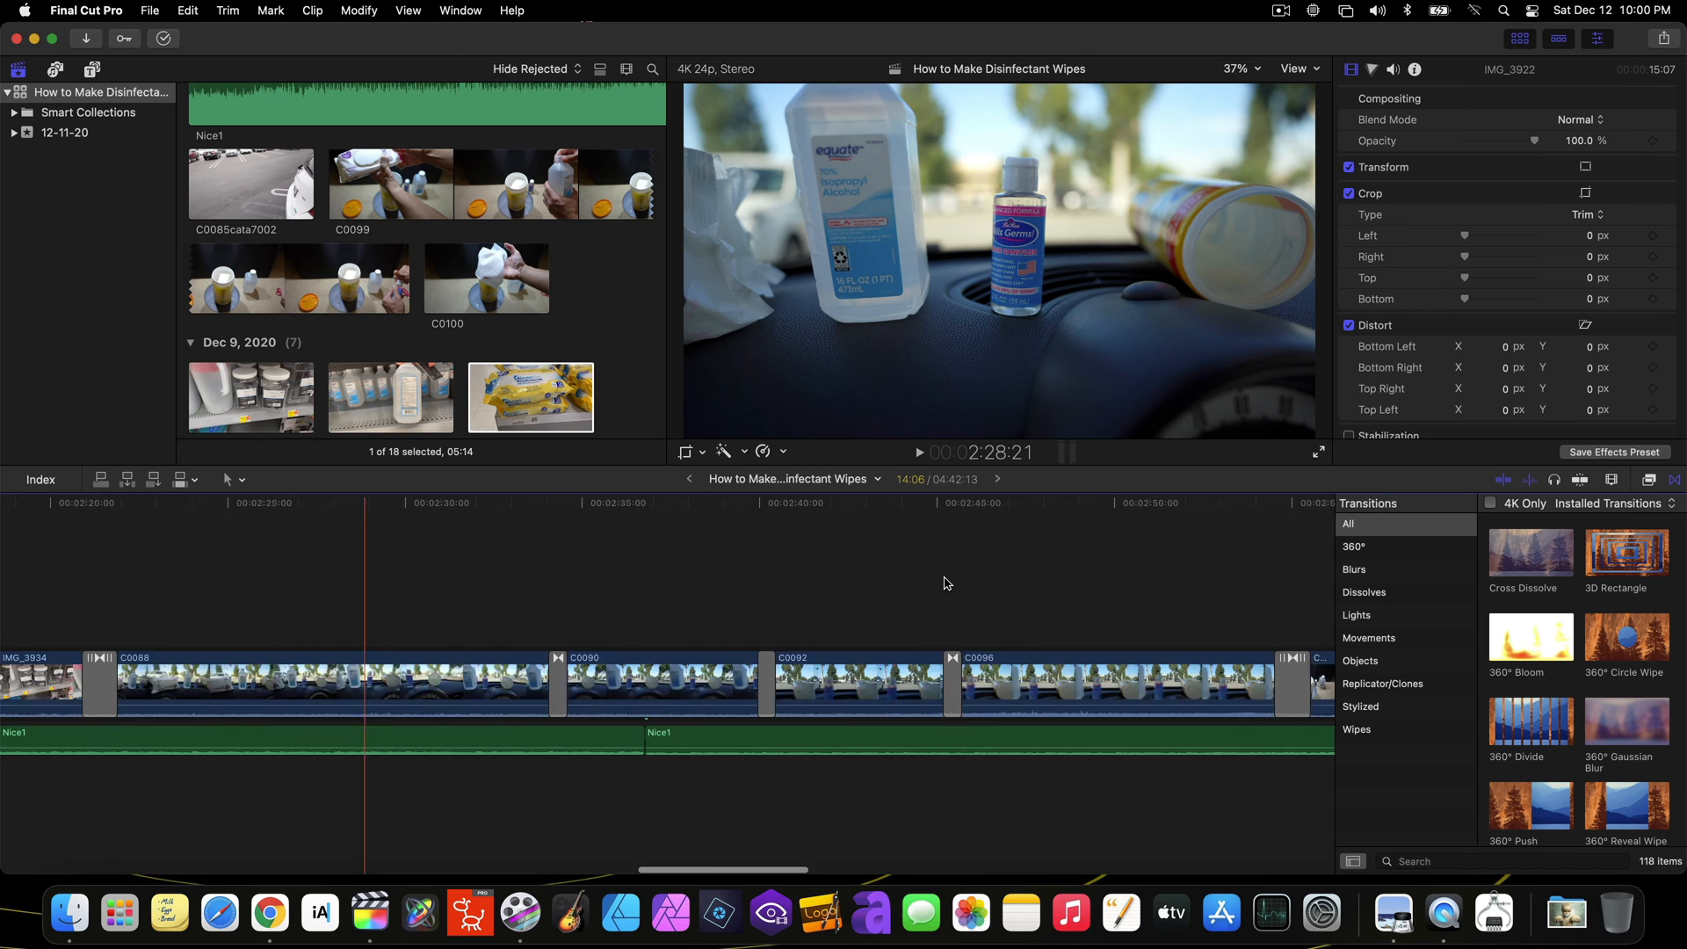
Scroll the Library Properties to bring up the Standard color processing prompt.
{"action": "scroll", "scroll_direction": "left", "scroll_amount": 3}
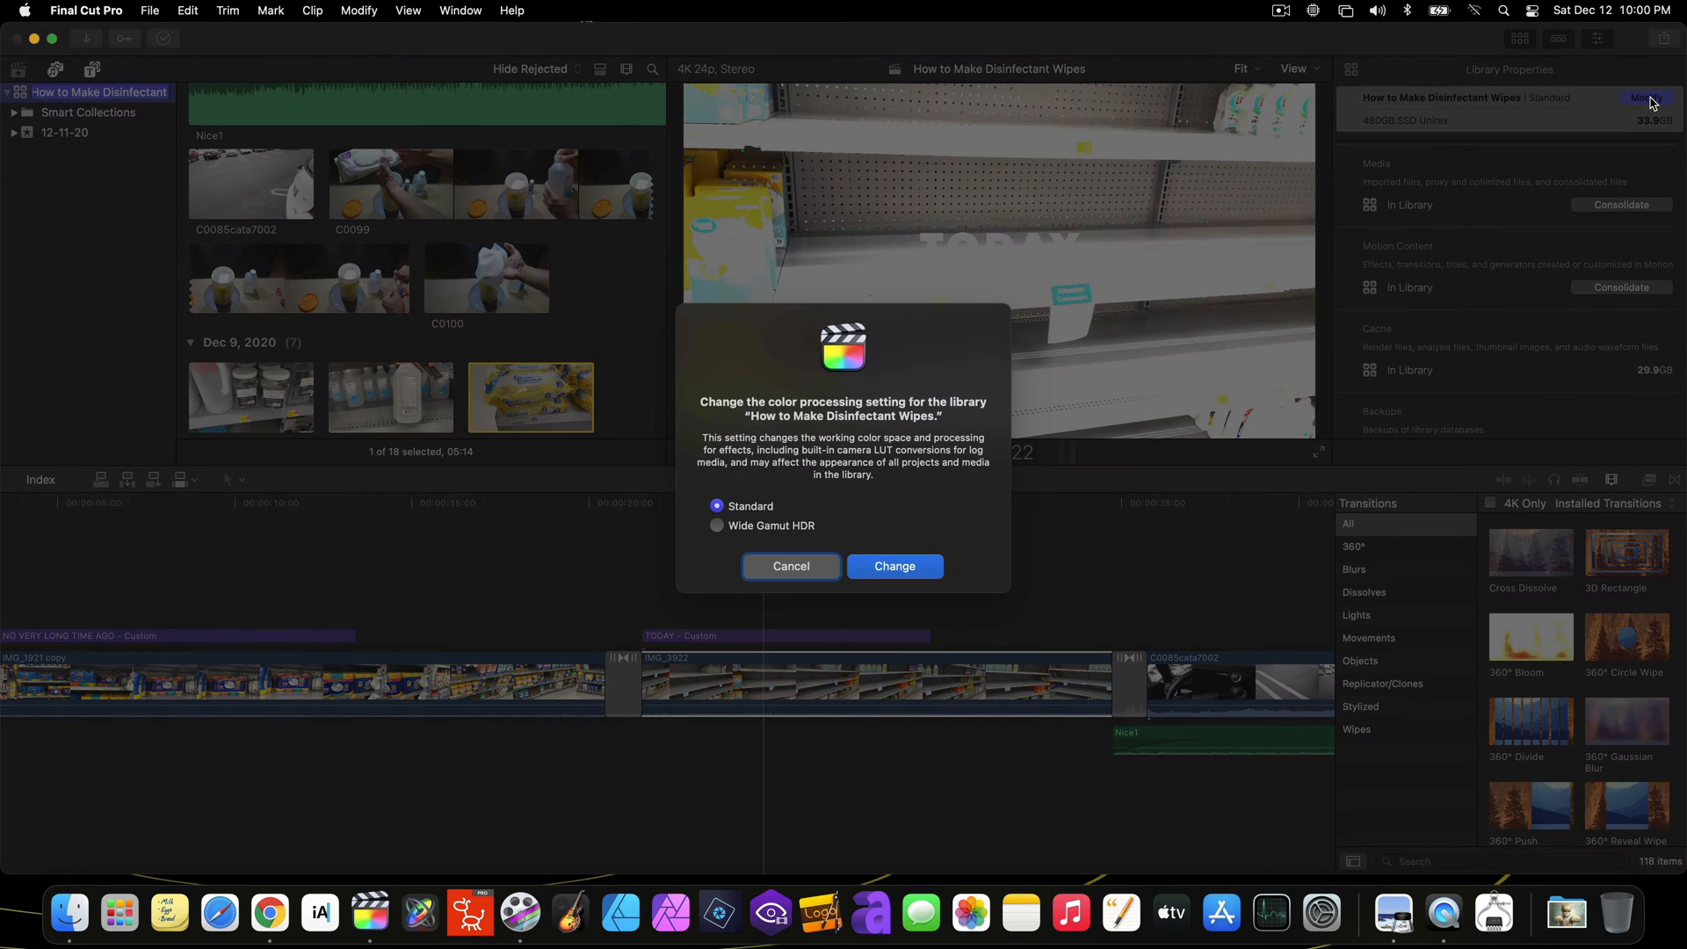
{"action": "mouse_move", "coordinate": [678, 506]}
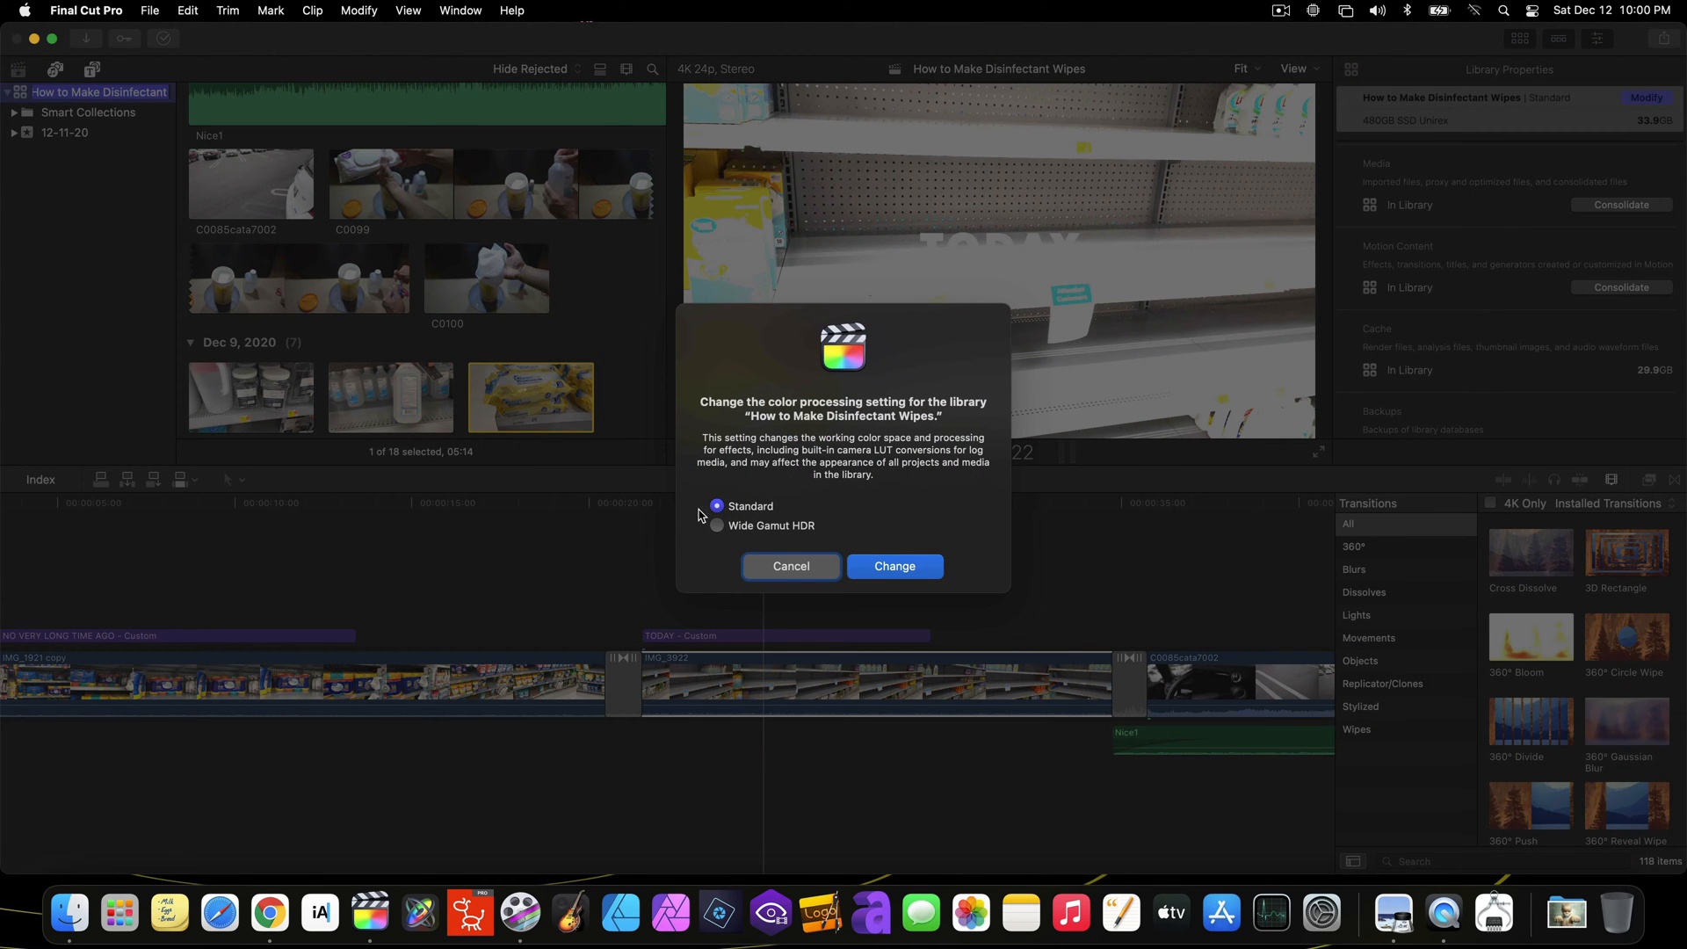
{"action": "mouse_move", "coordinate": [799, 537]}
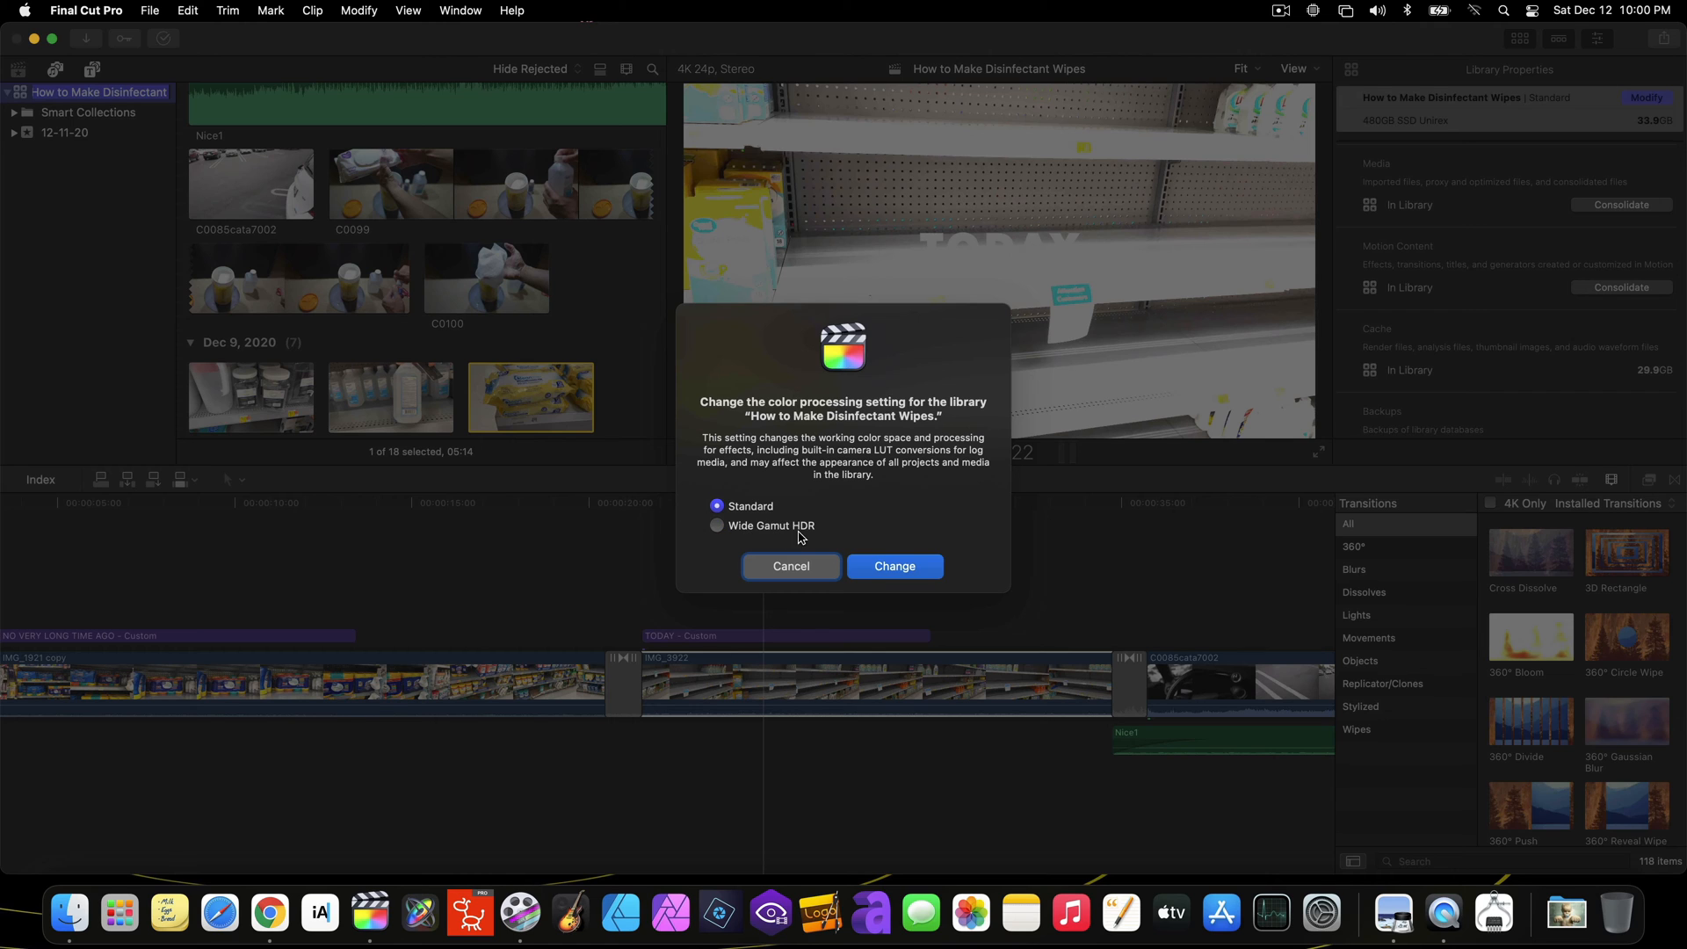
{"action": "mouse_move", "coordinate": [738, 524]}
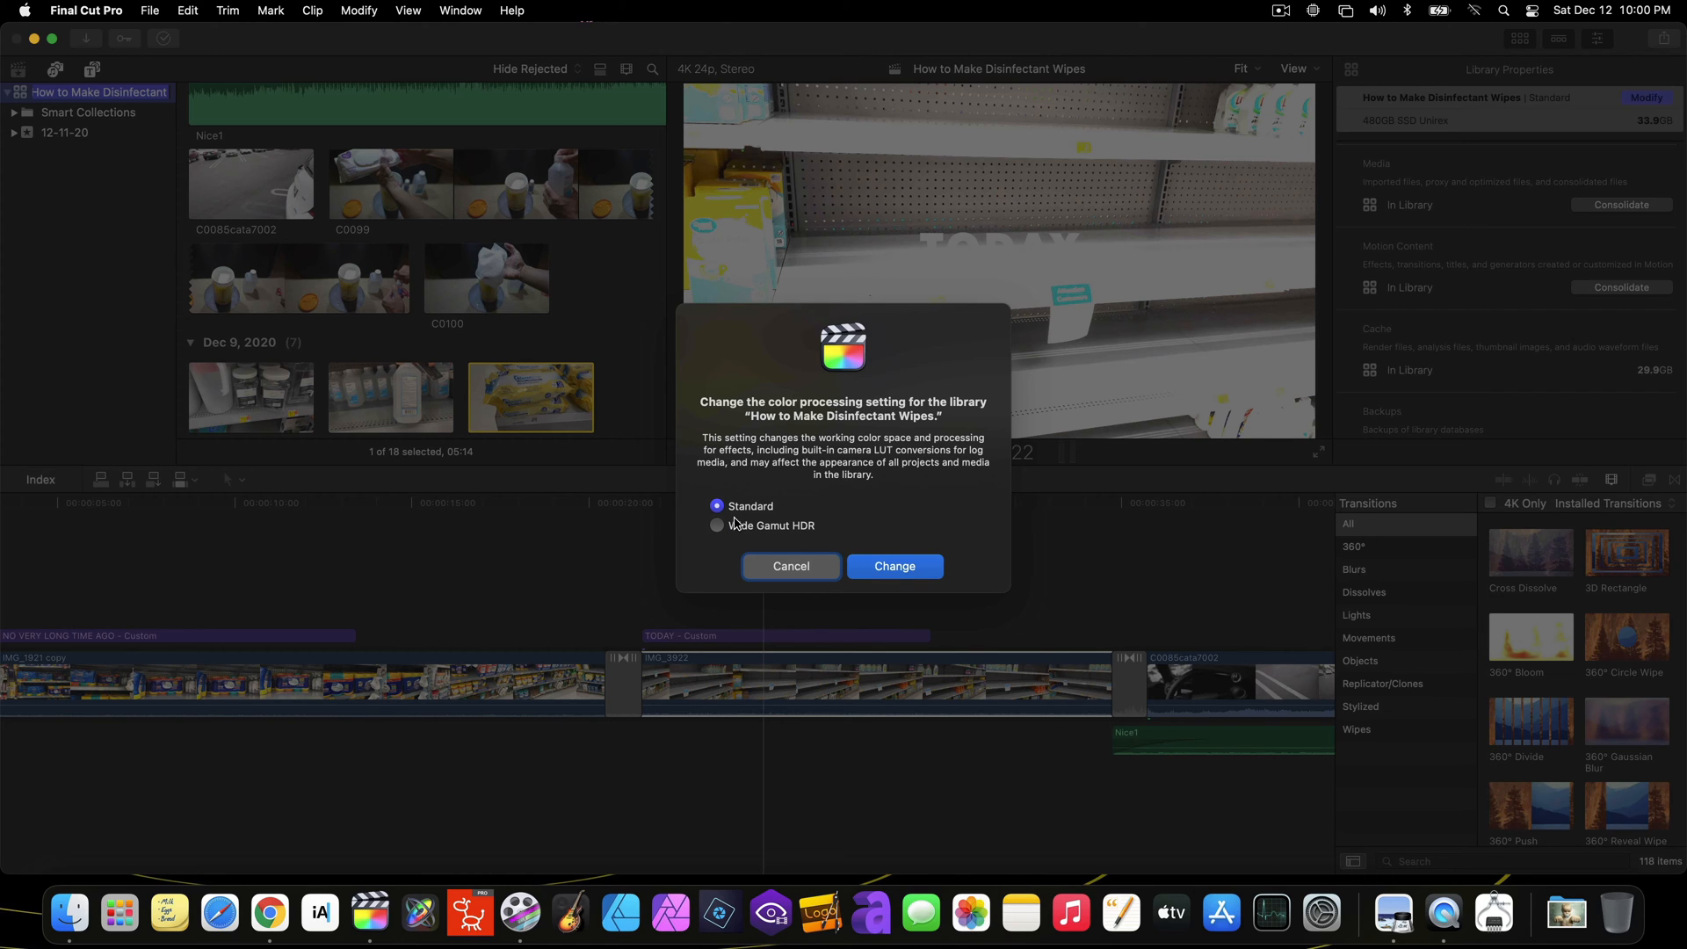
{"action": "mouse_move", "coordinate": [797, 560]}
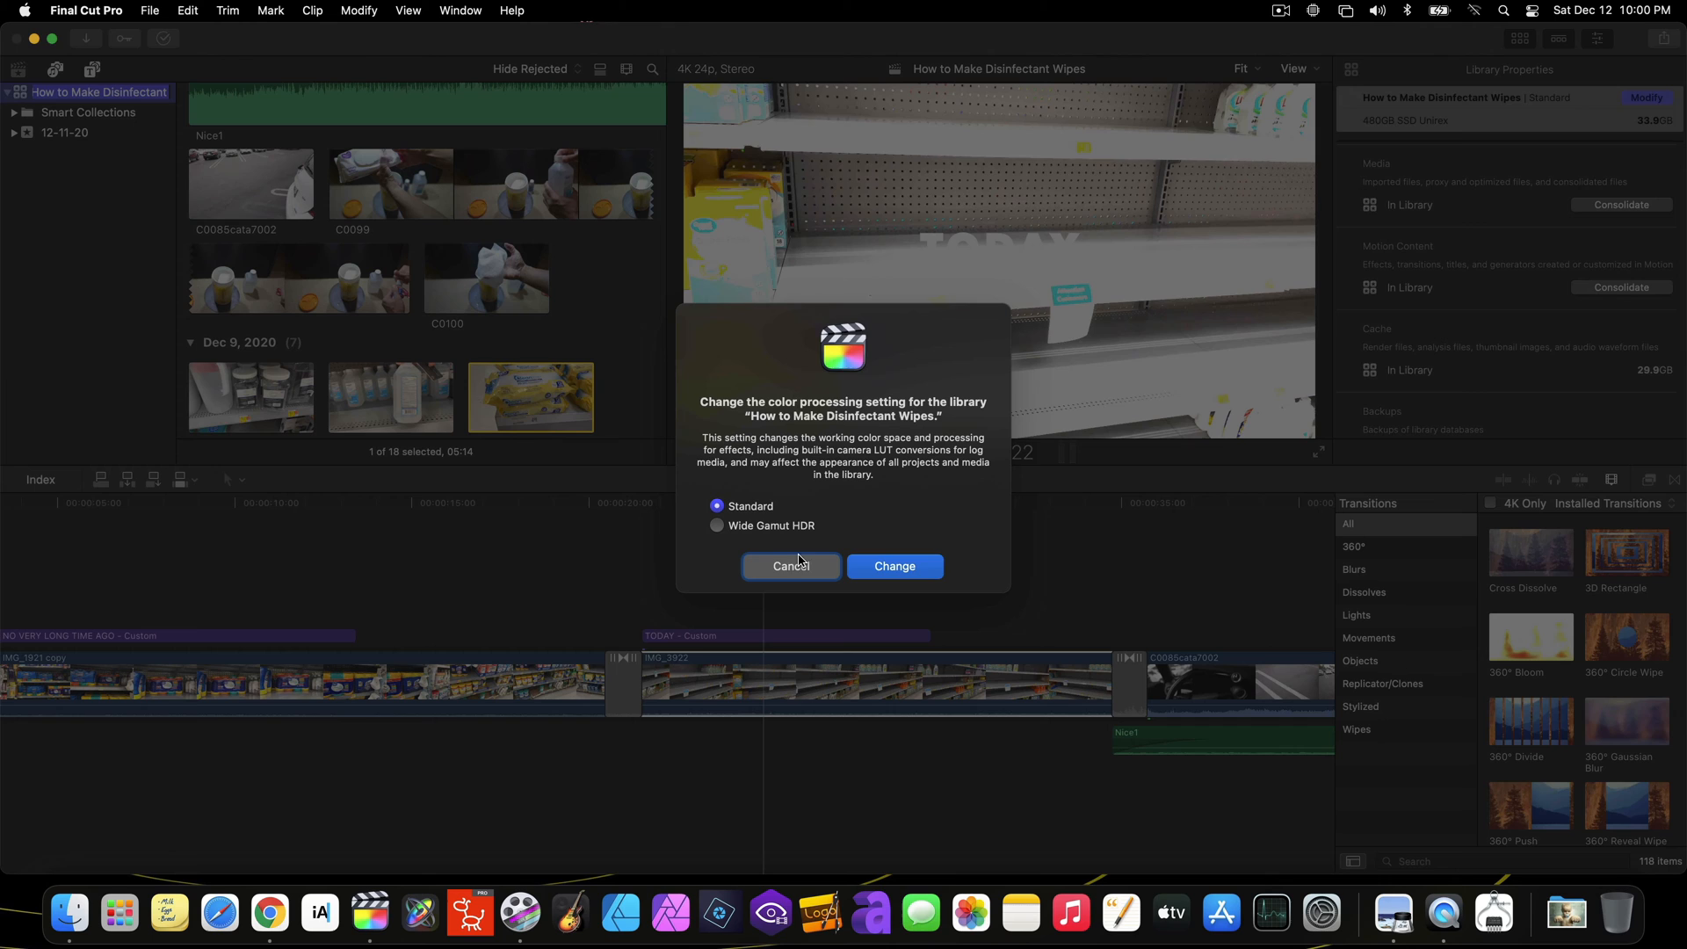
Keep the library Standard and check IMG_3922's Info as Rec. 2020 HLG, 3840×2160 24p.
{"action": "left_click", "coordinate": [791, 566]}
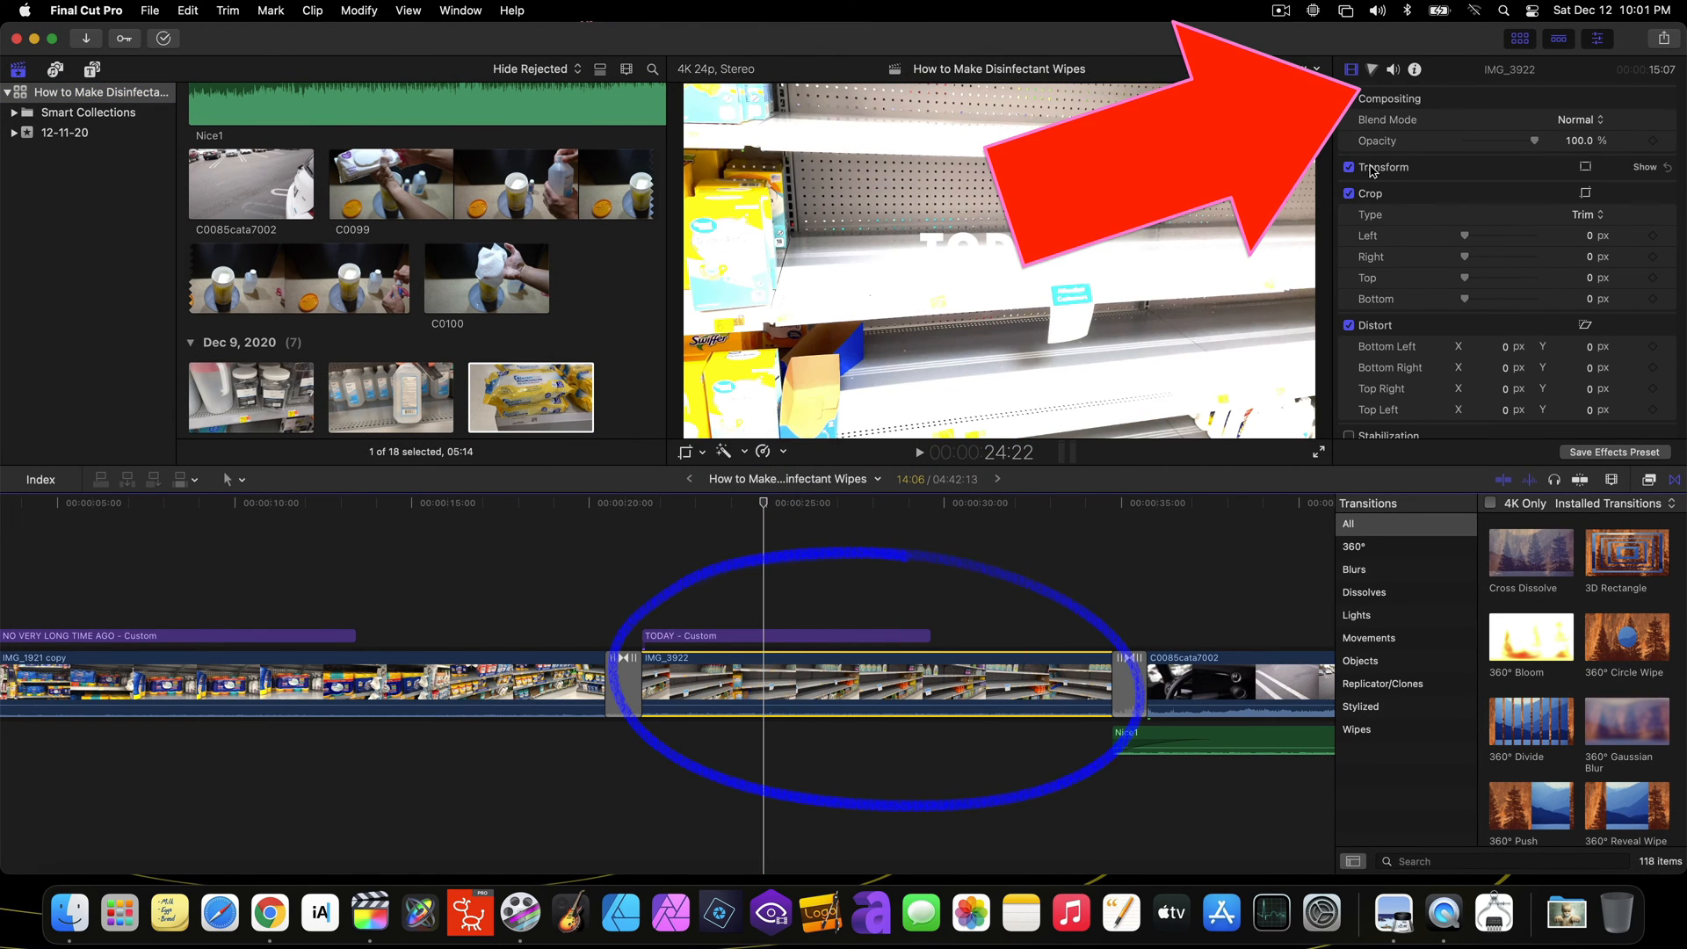
{"action": "left_click", "coordinate": [1414, 69]}
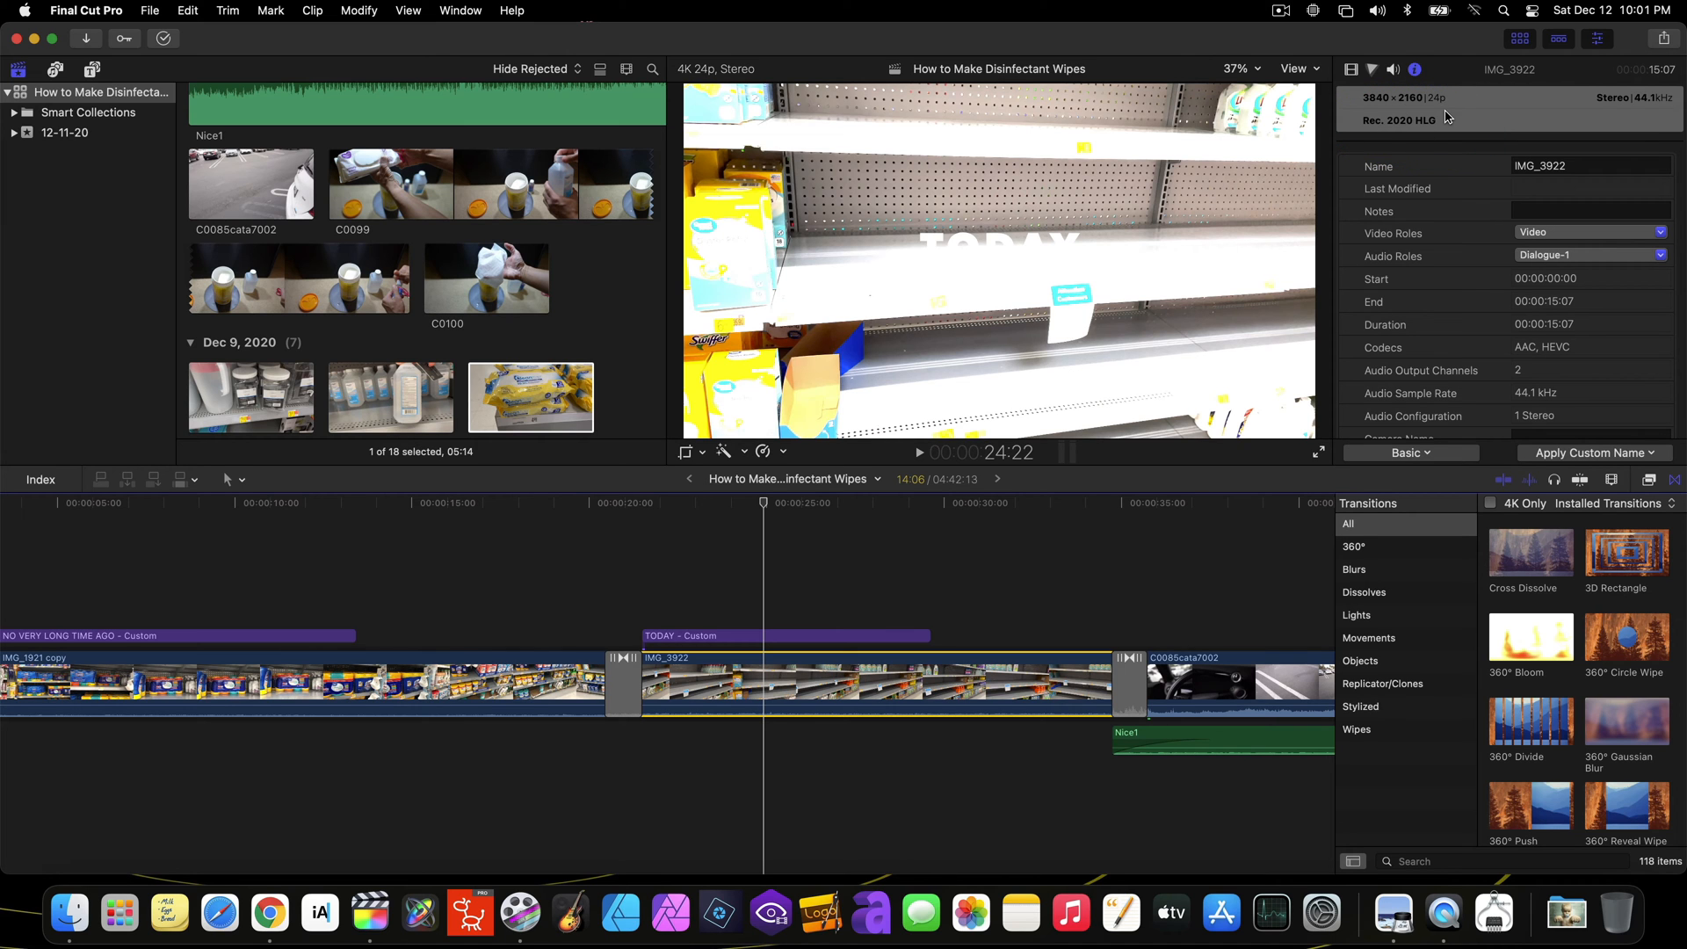
{"action": "mouse_move", "coordinate": [1123, 560]}
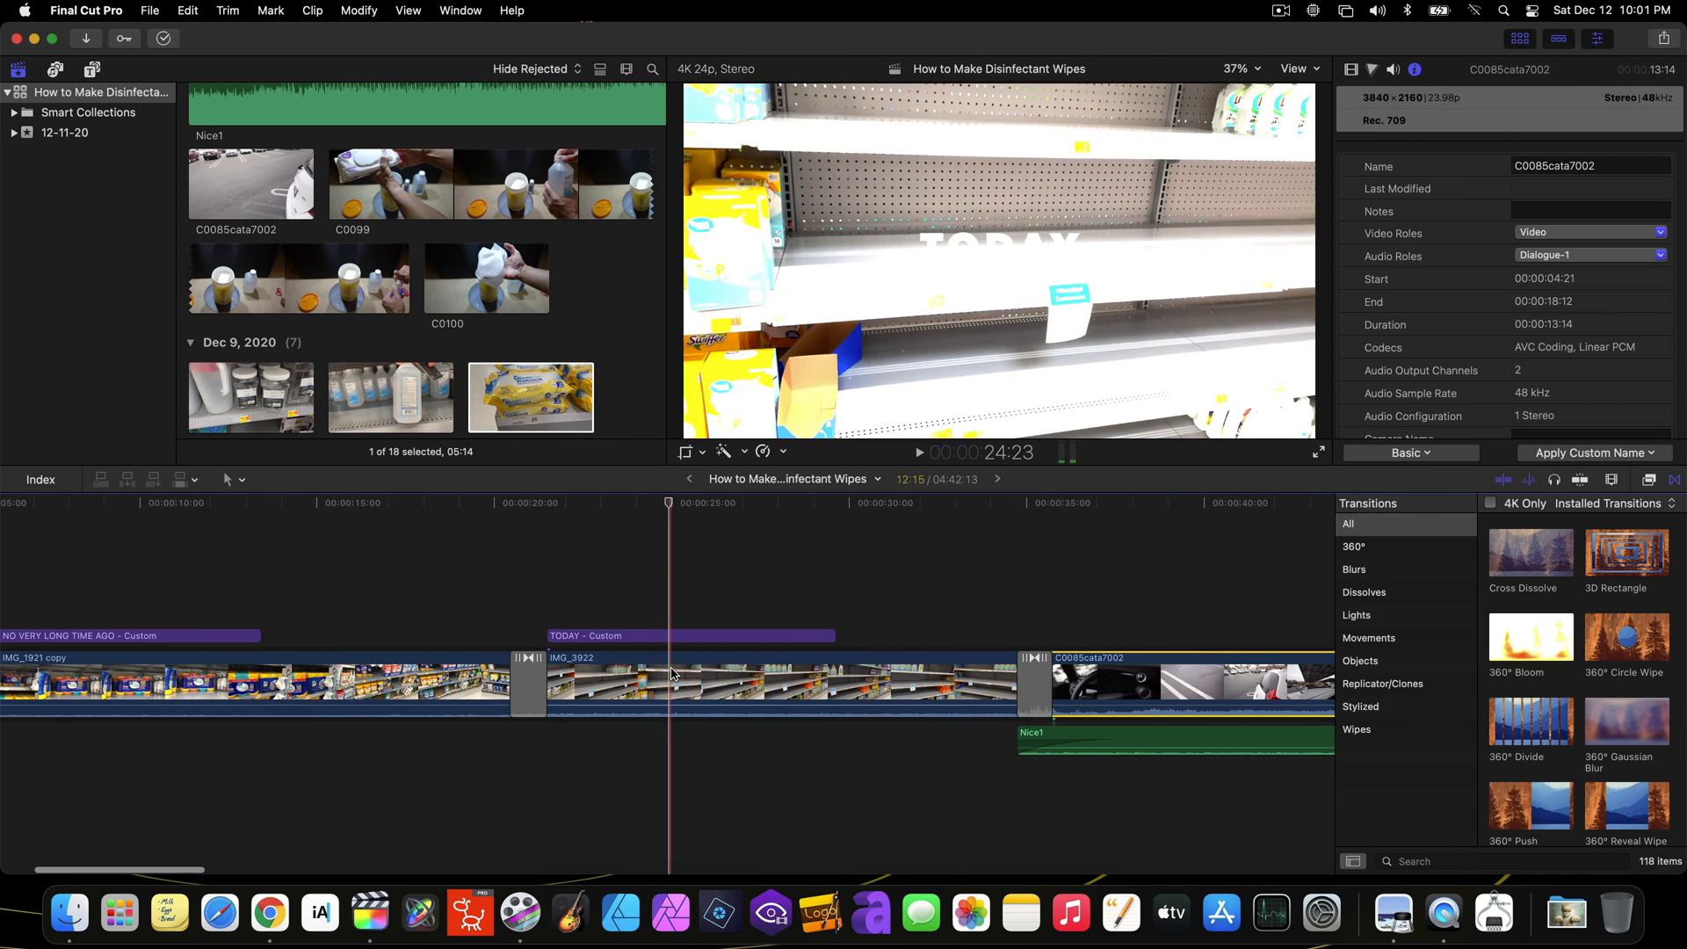
{"action": "left_click", "coordinate": [775, 683]}
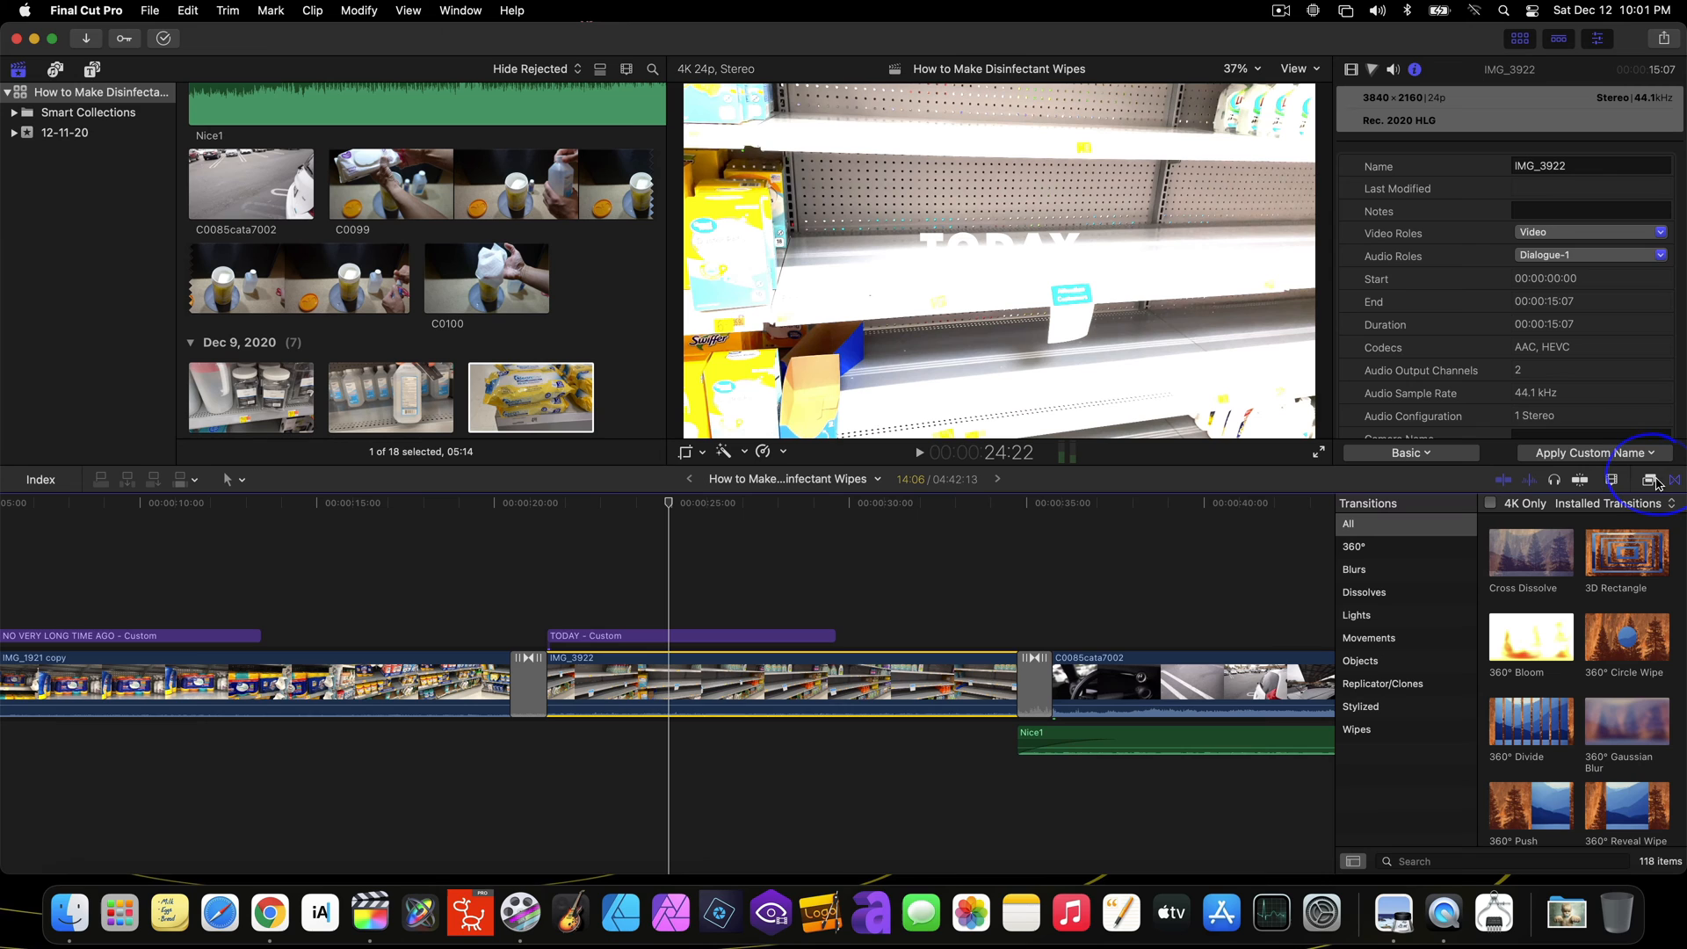
Search the Effects browser for 'hdr' to show only HDR Tools.
{"action": "left_click", "coordinate": [1644, 480]}
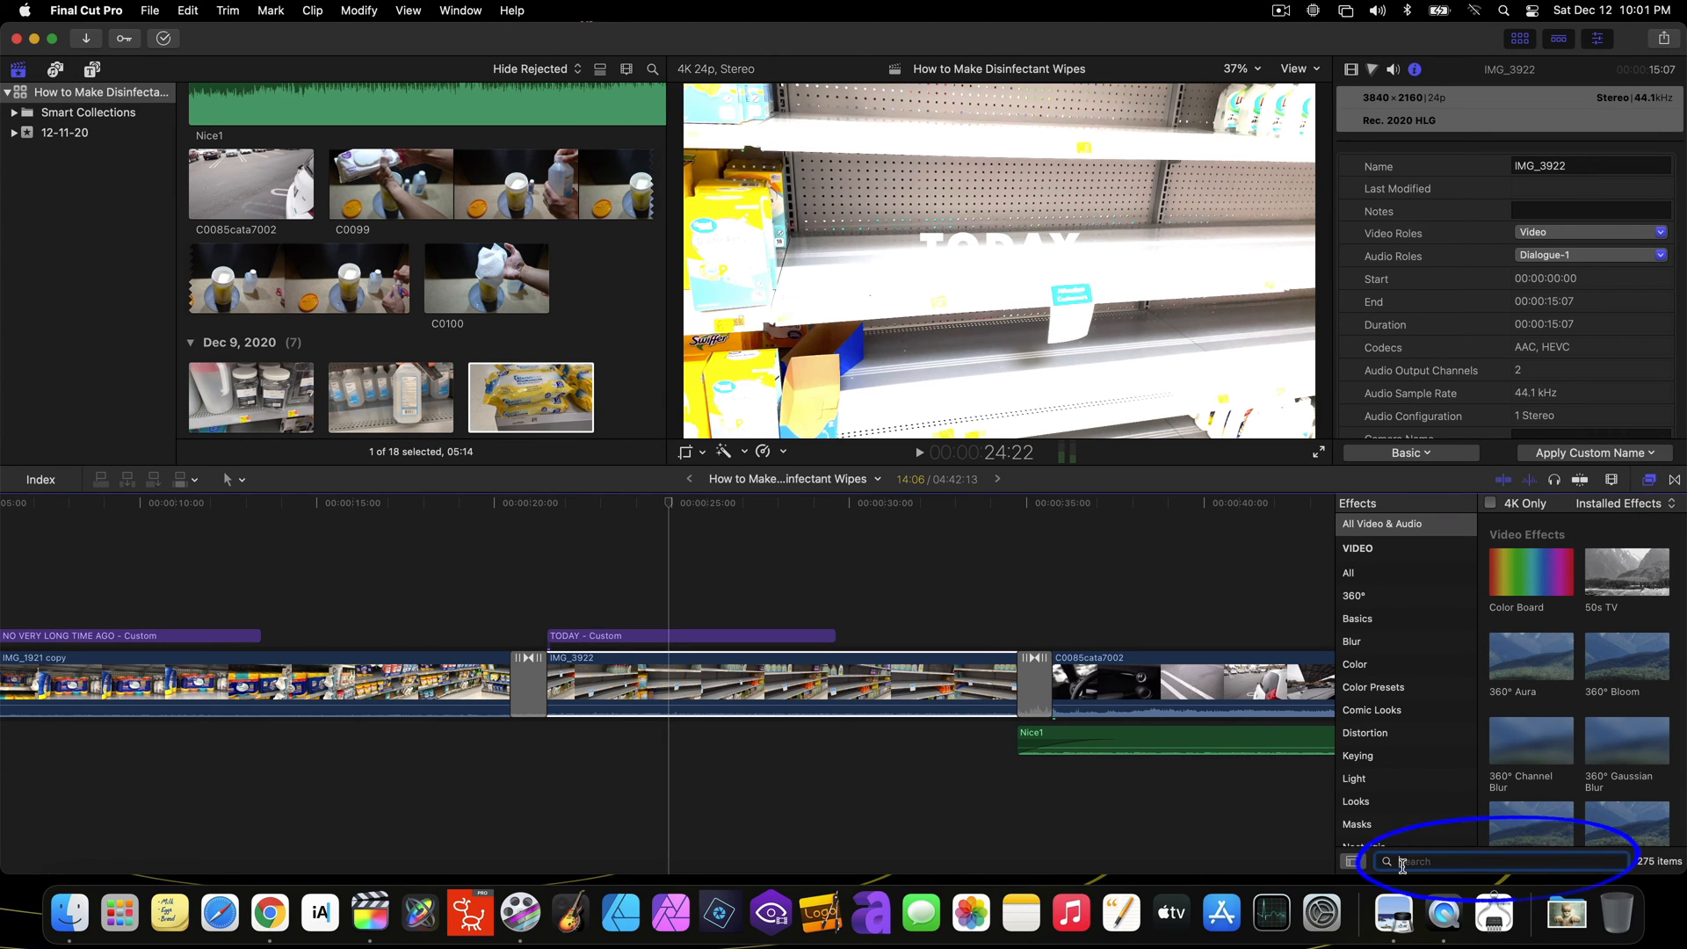
{"action": "type", "text": "hdr"}
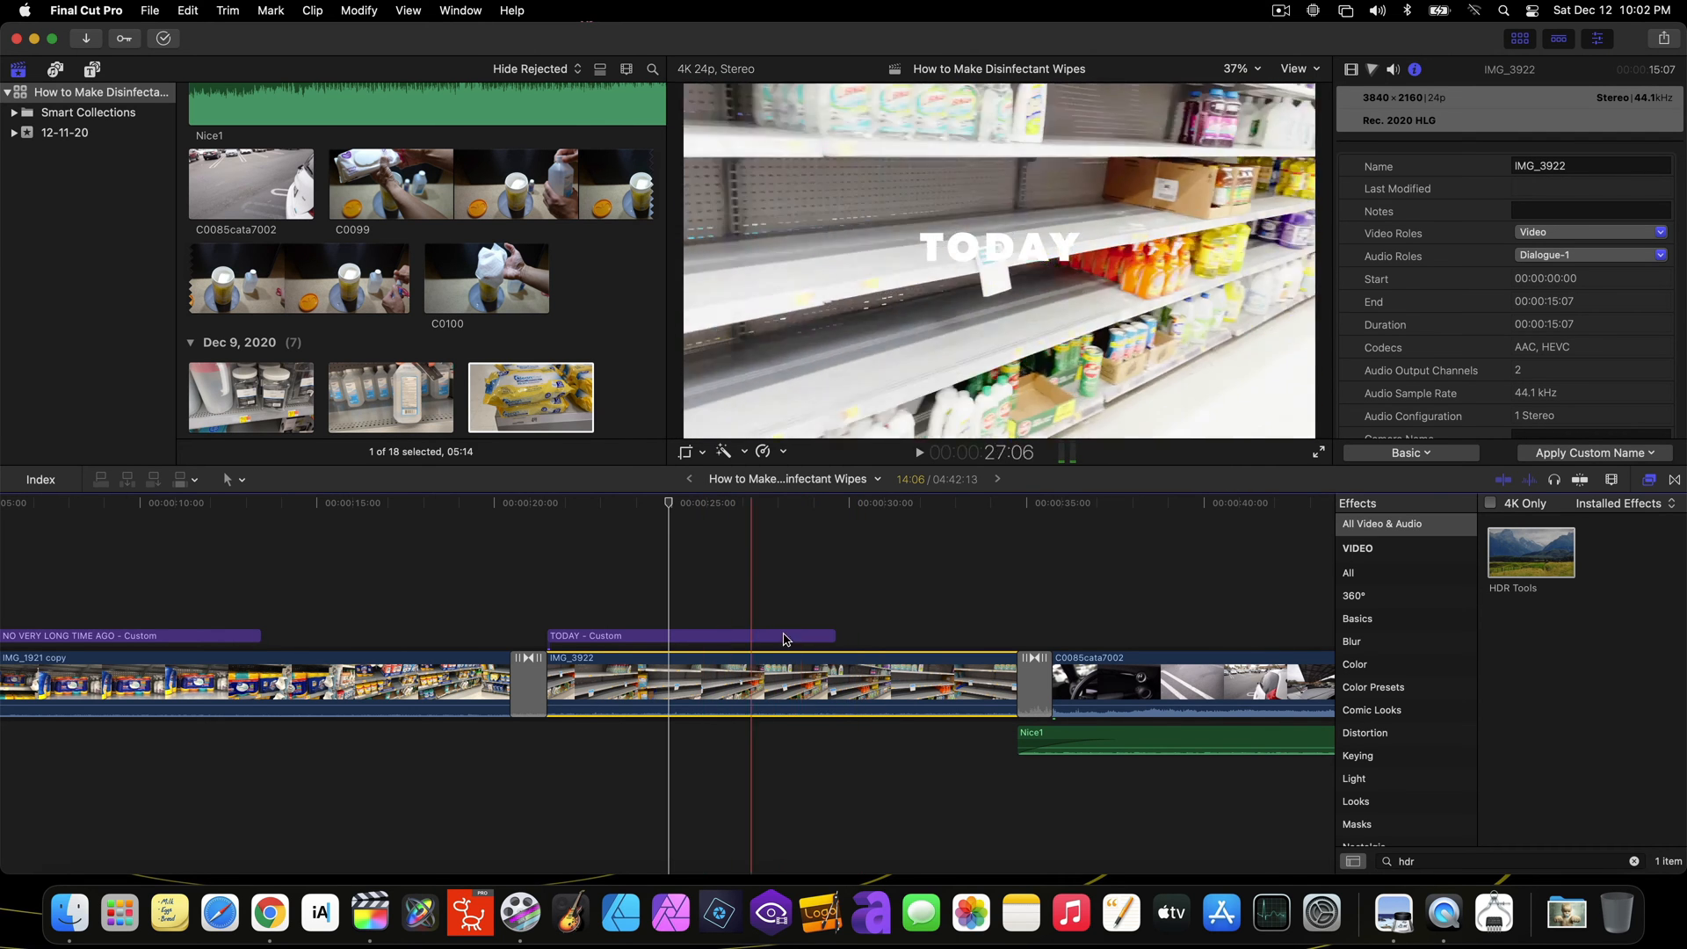
{"action": "left_click", "coordinate": [1112, 509]}
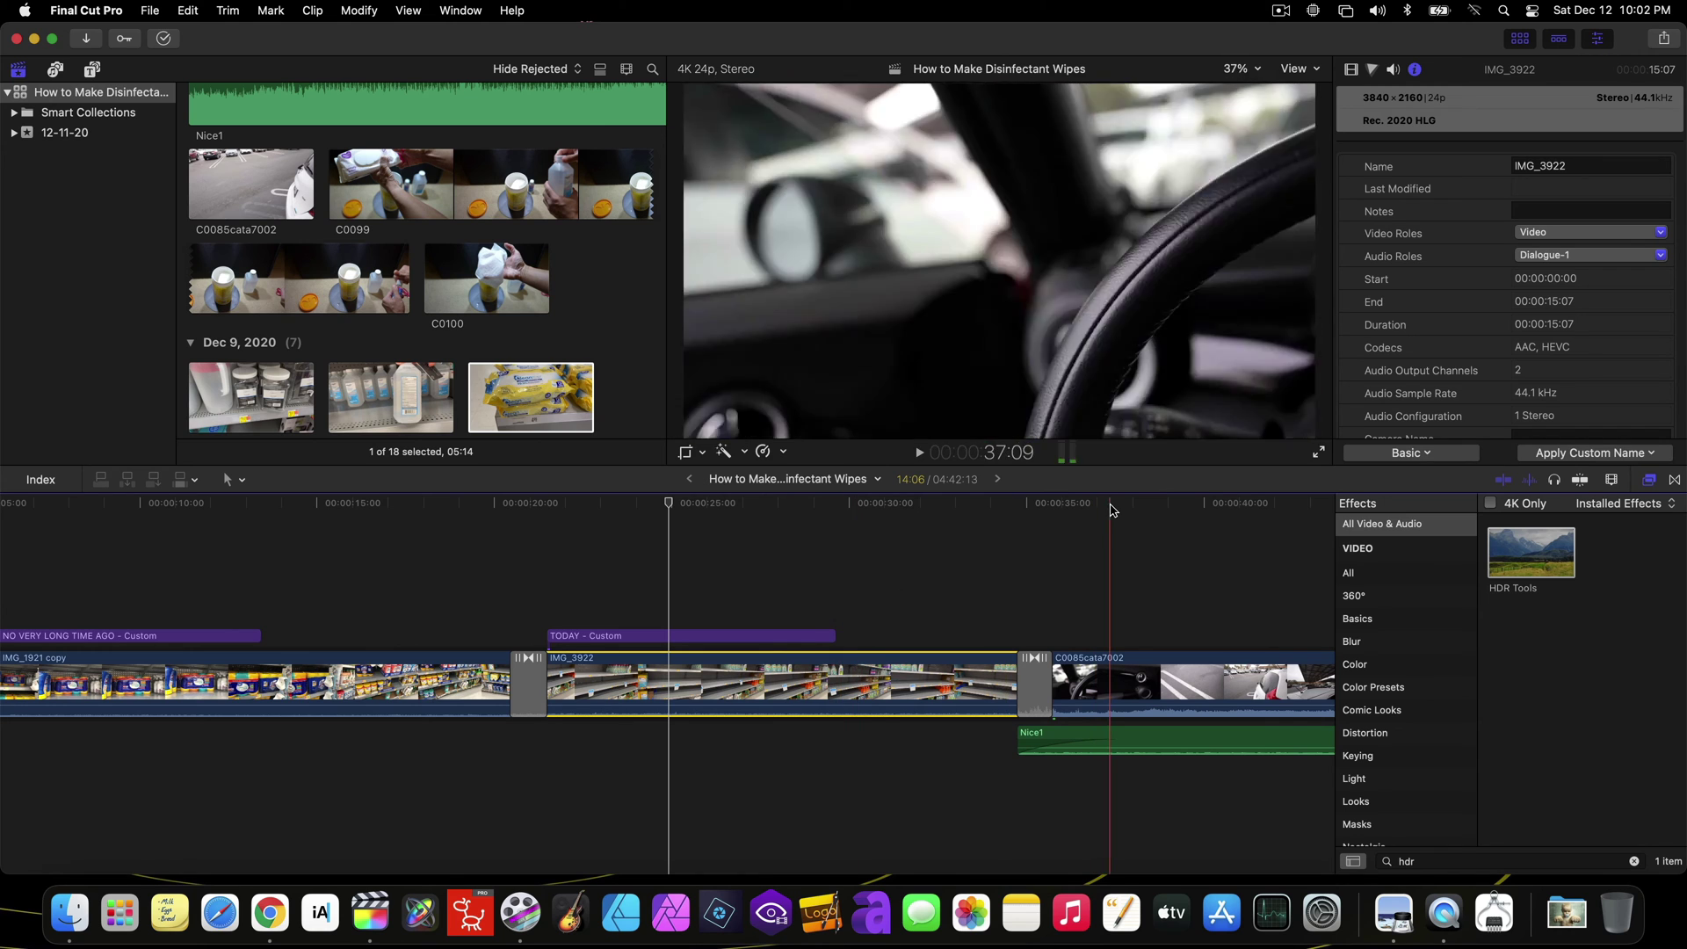
Apply HDR Tools to IMG_3922 with Mode HLG to Rec. 709 SDR and play it.
{"action": "left_click", "coordinate": [1352, 68]}
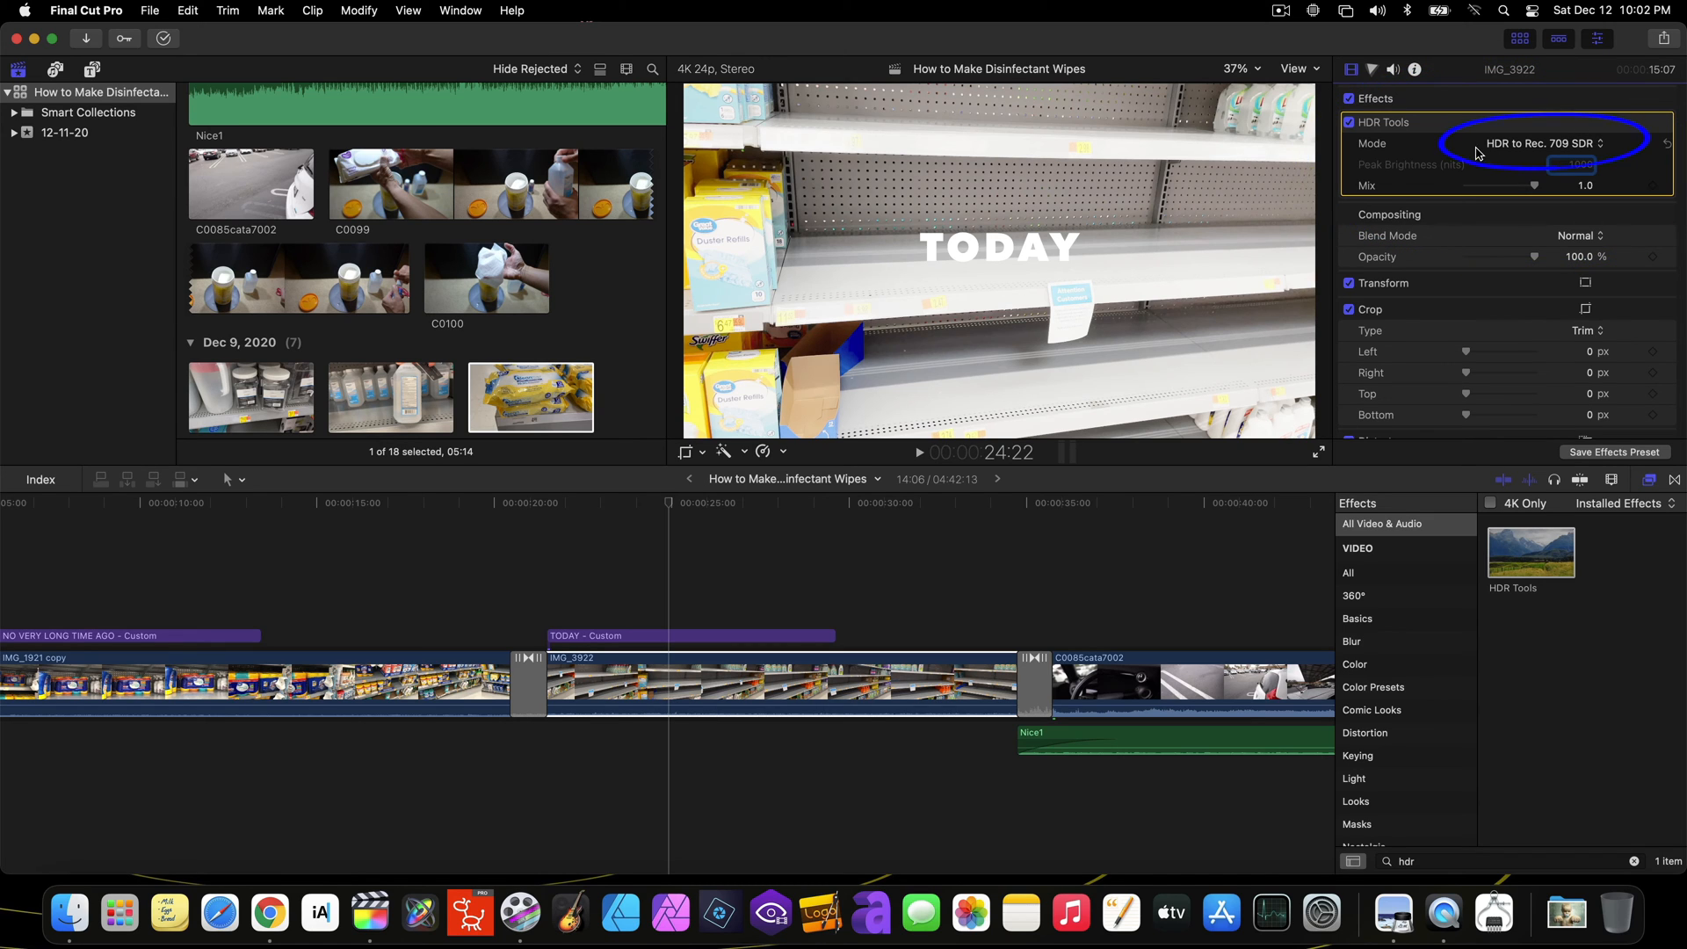
{"action": "mouse_move", "coordinate": [1521, 149]}
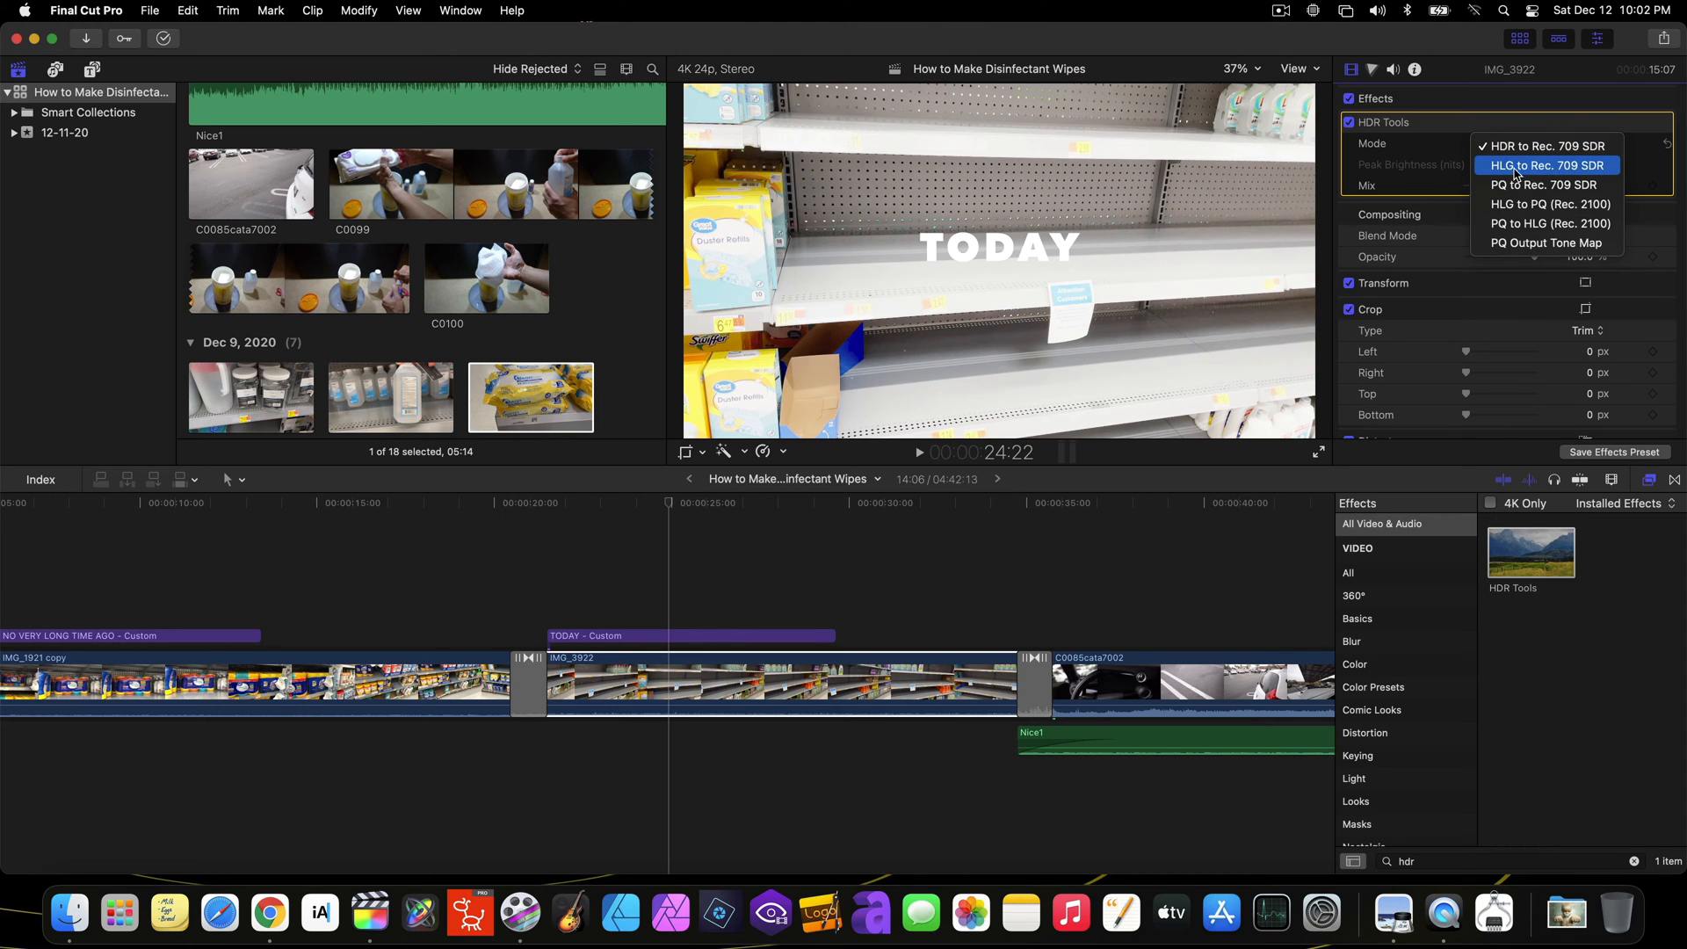
{"action": "mouse_move", "coordinate": [1509, 172]}
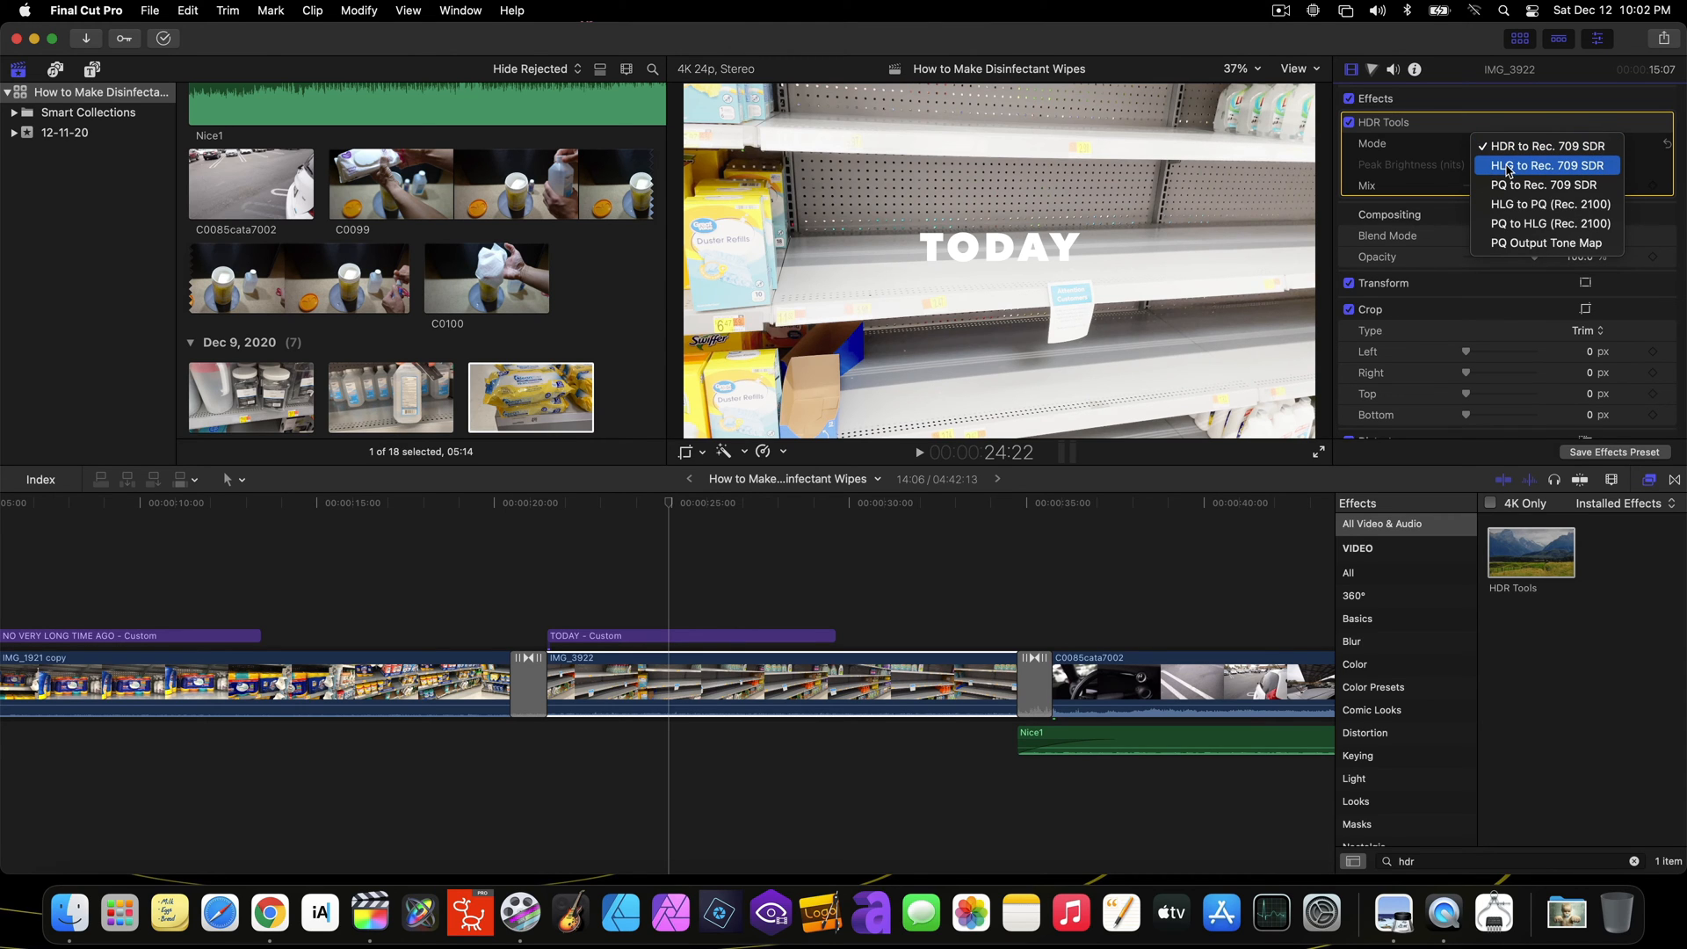
{"action": "mouse_move", "coordinate": [1525, 174]}
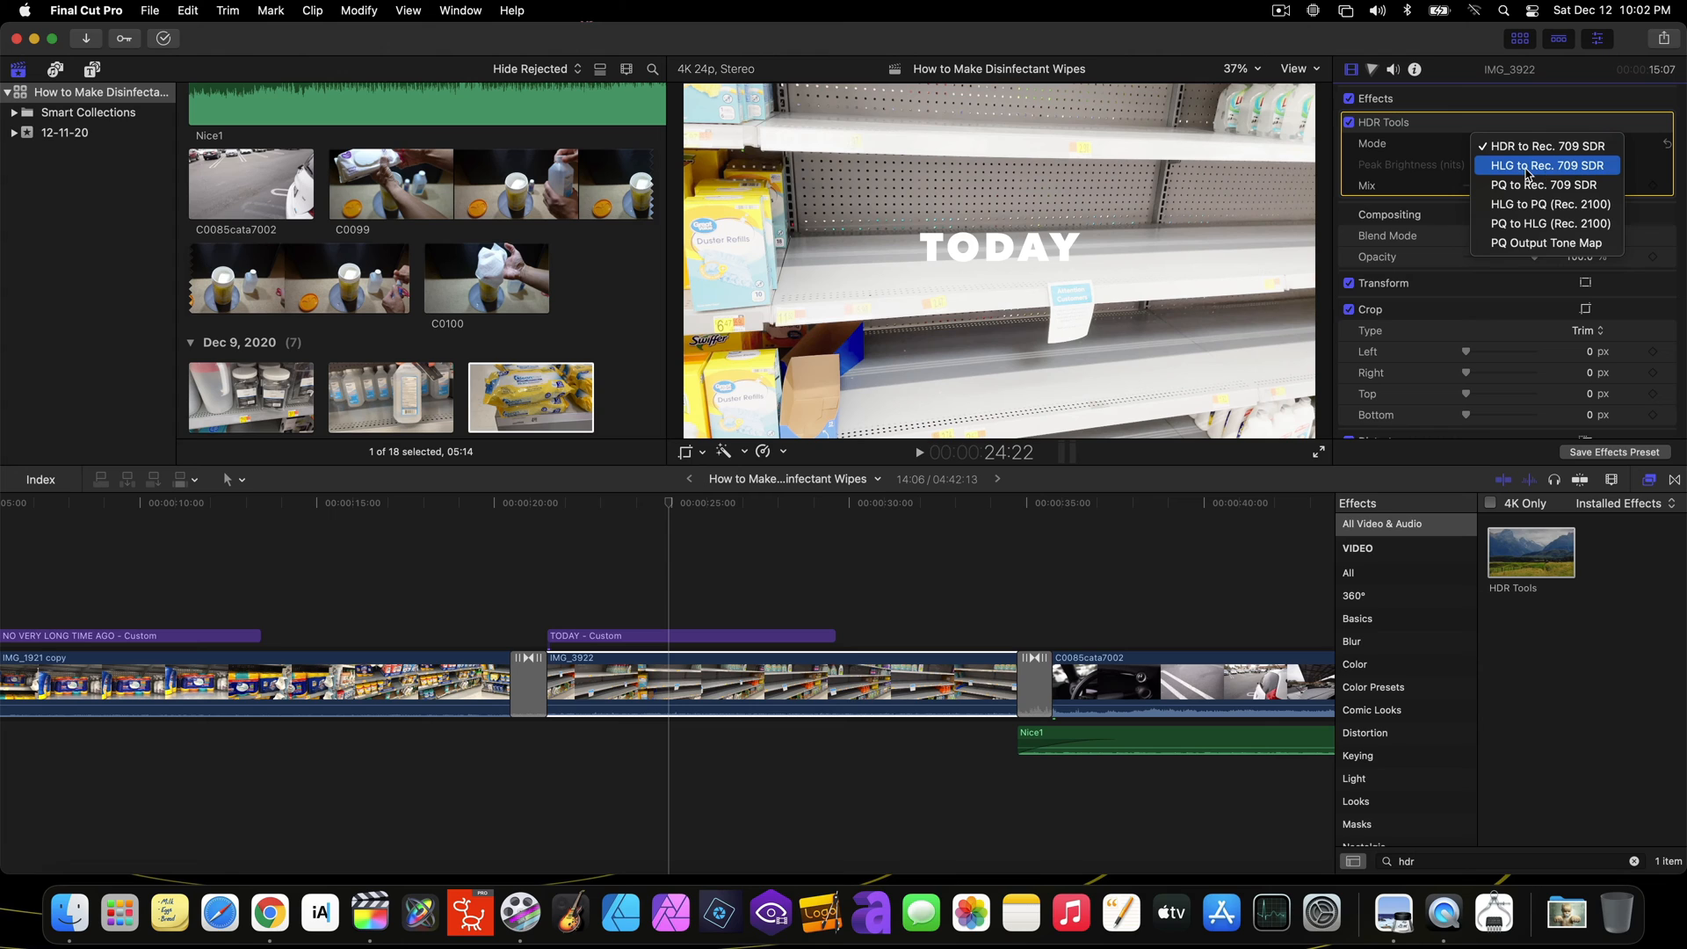
{"action": "mouse_move", "coordinate": [1491, 170]}
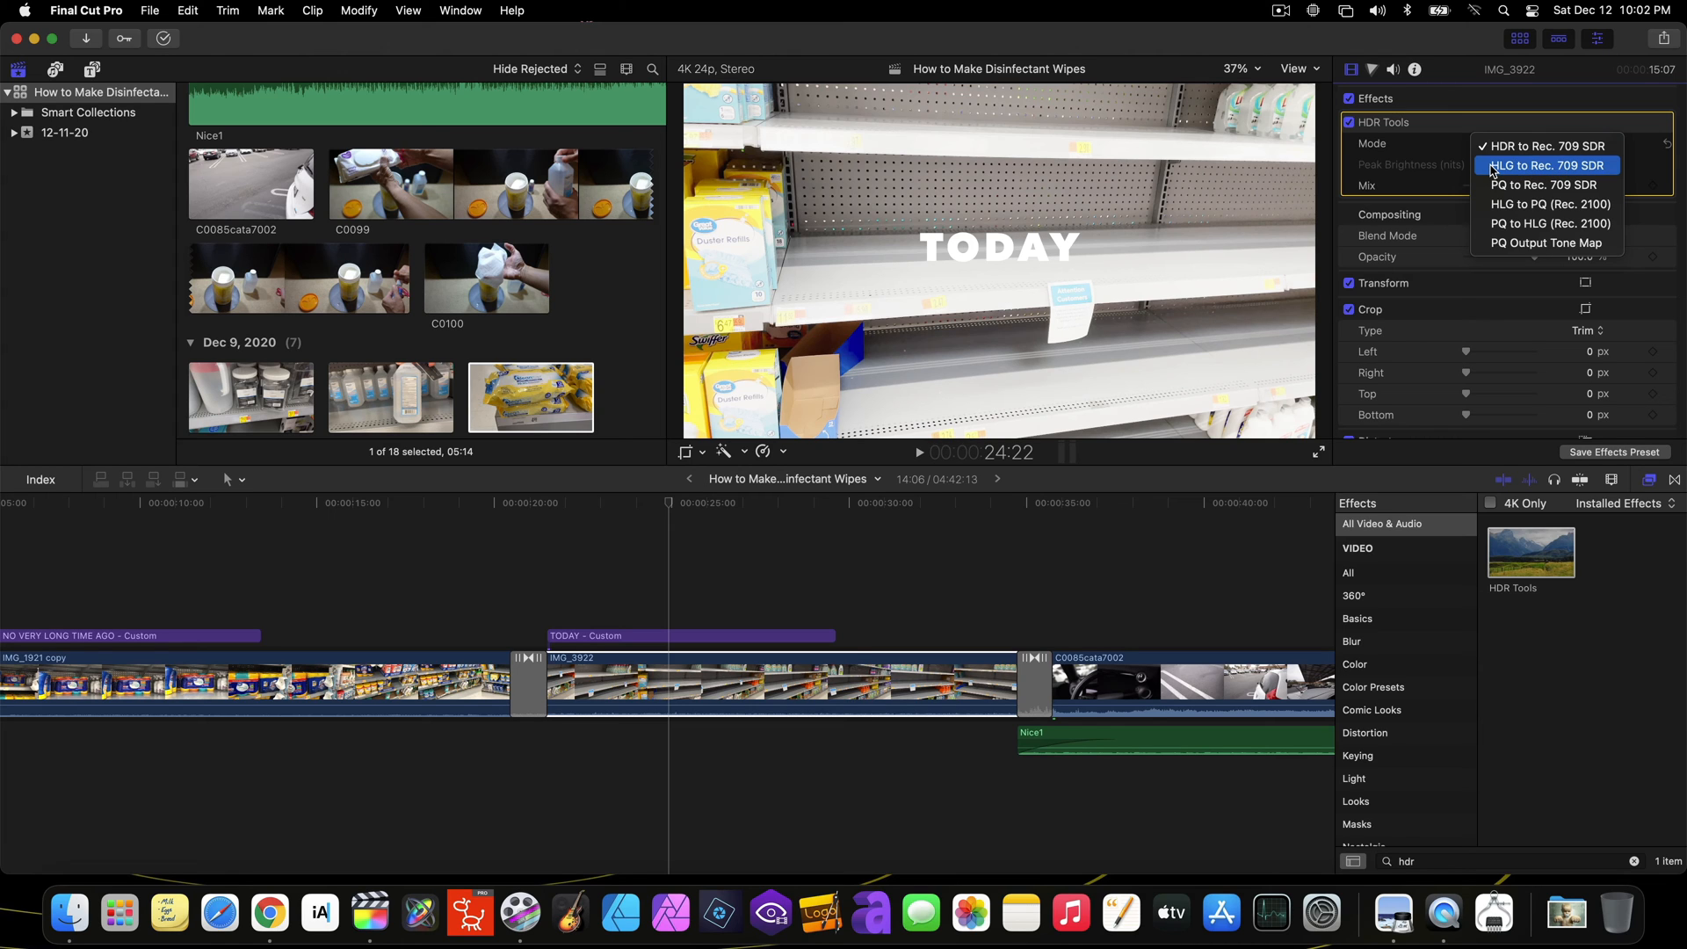
{"action": "mouse_move", "coordinate": [1539, 172]}
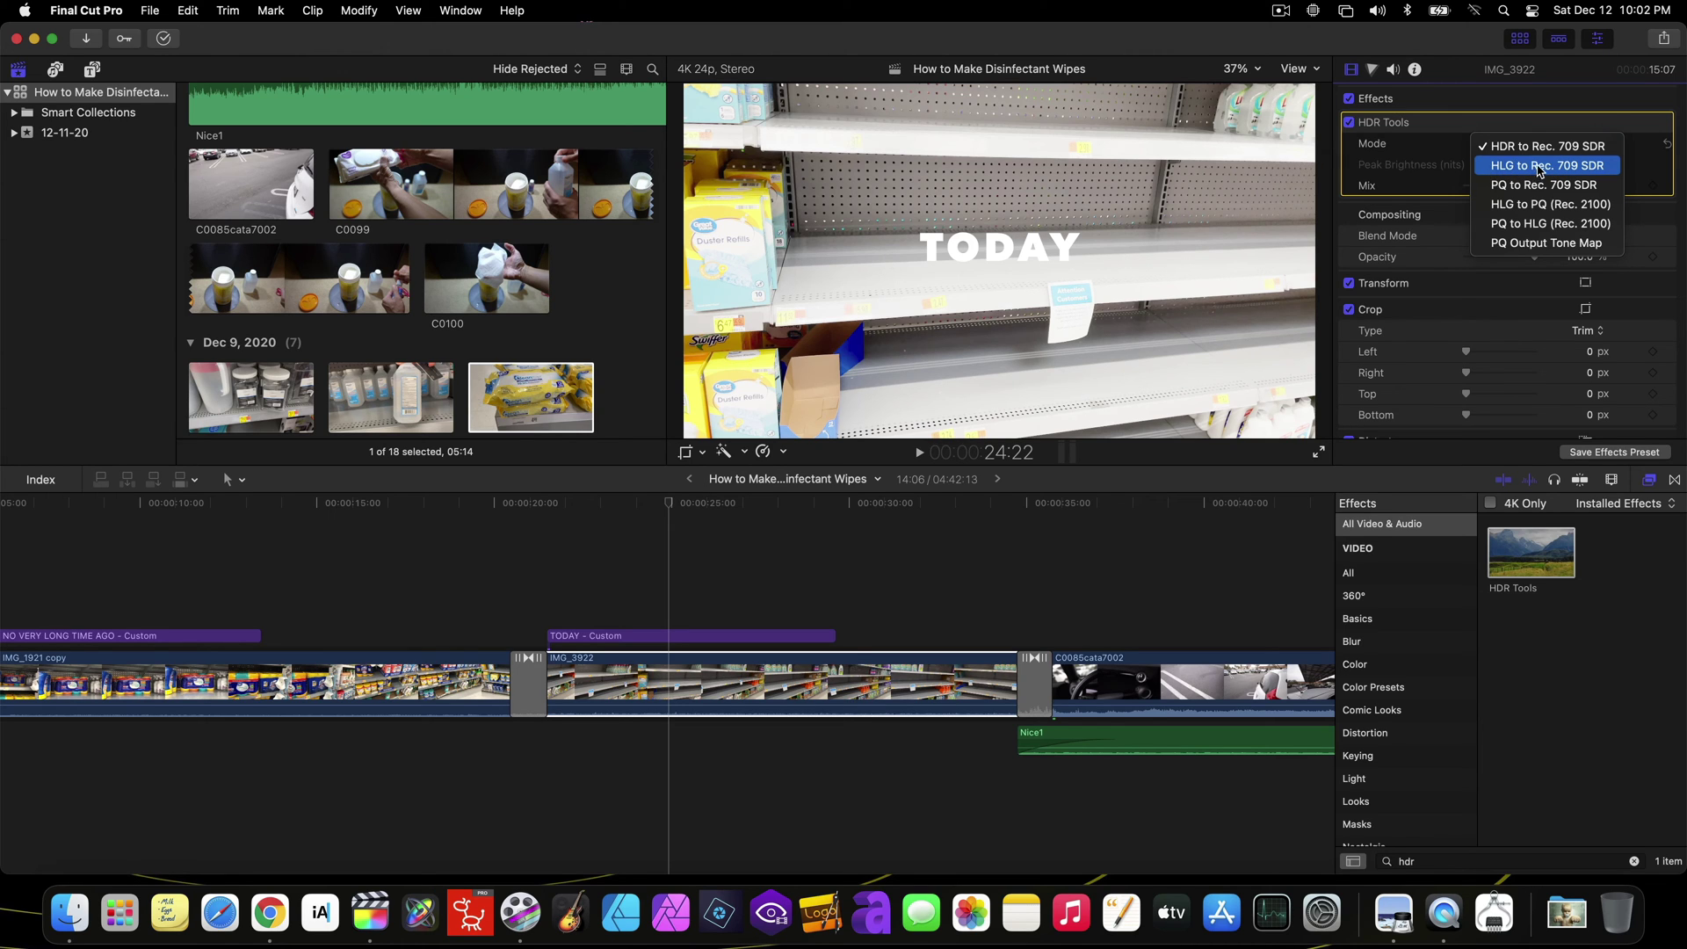
{"action": "left_click", "coordinate": [1544, 165]}
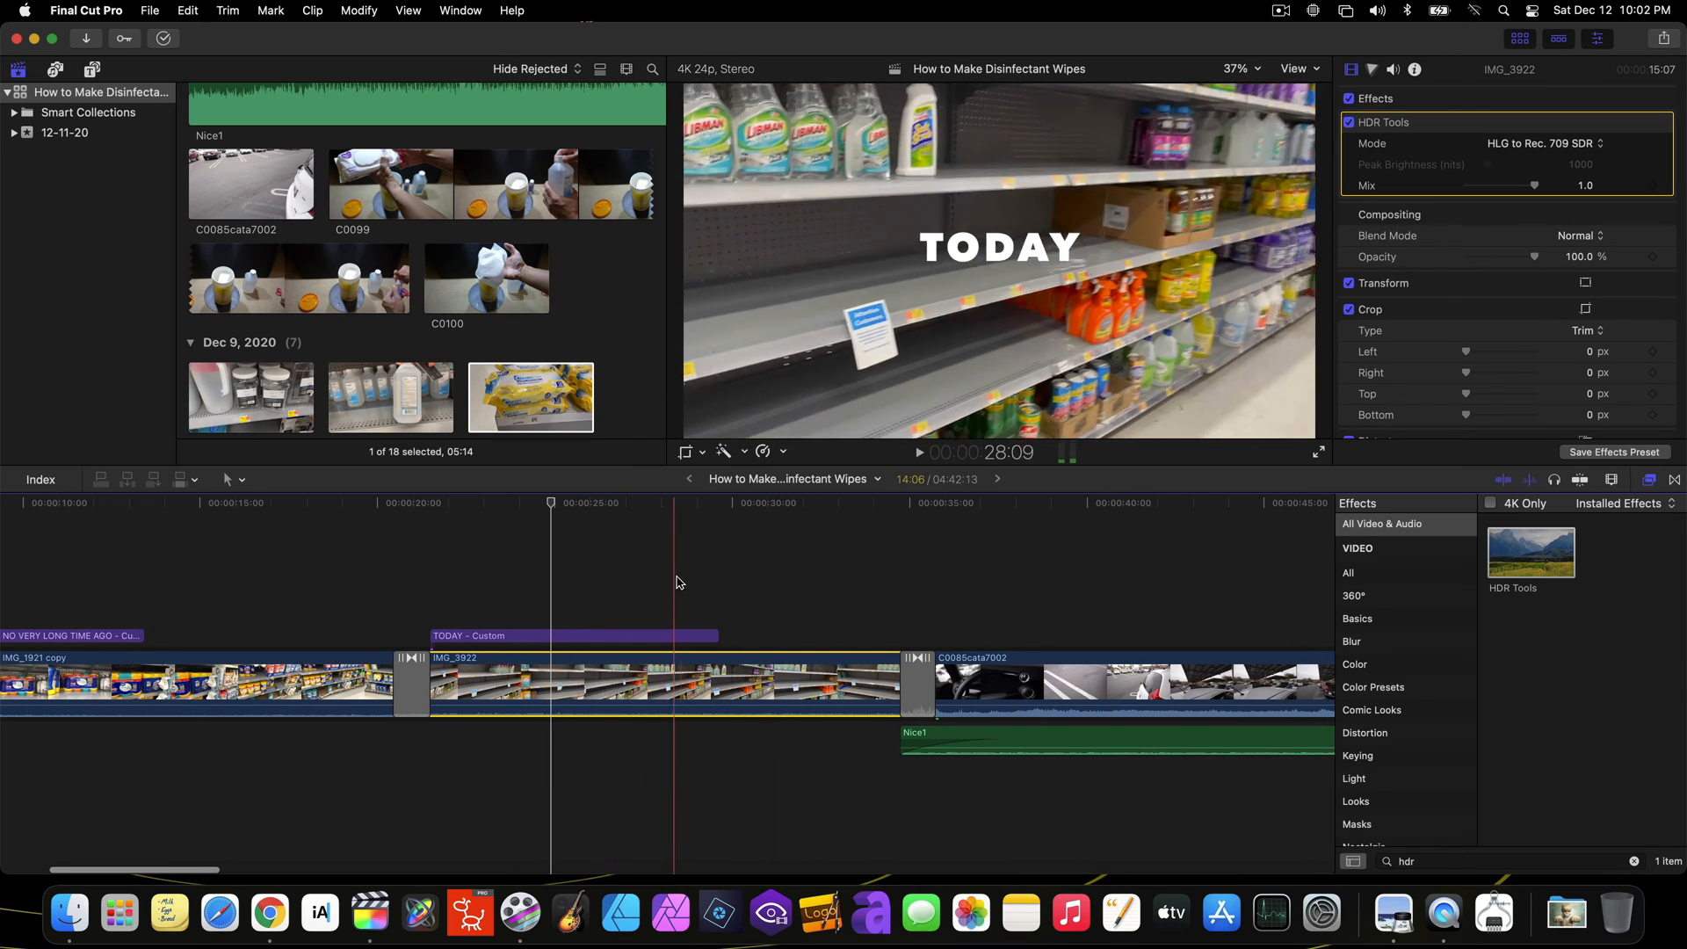
{"action": "left_click", "coordinate": [791, 586]}
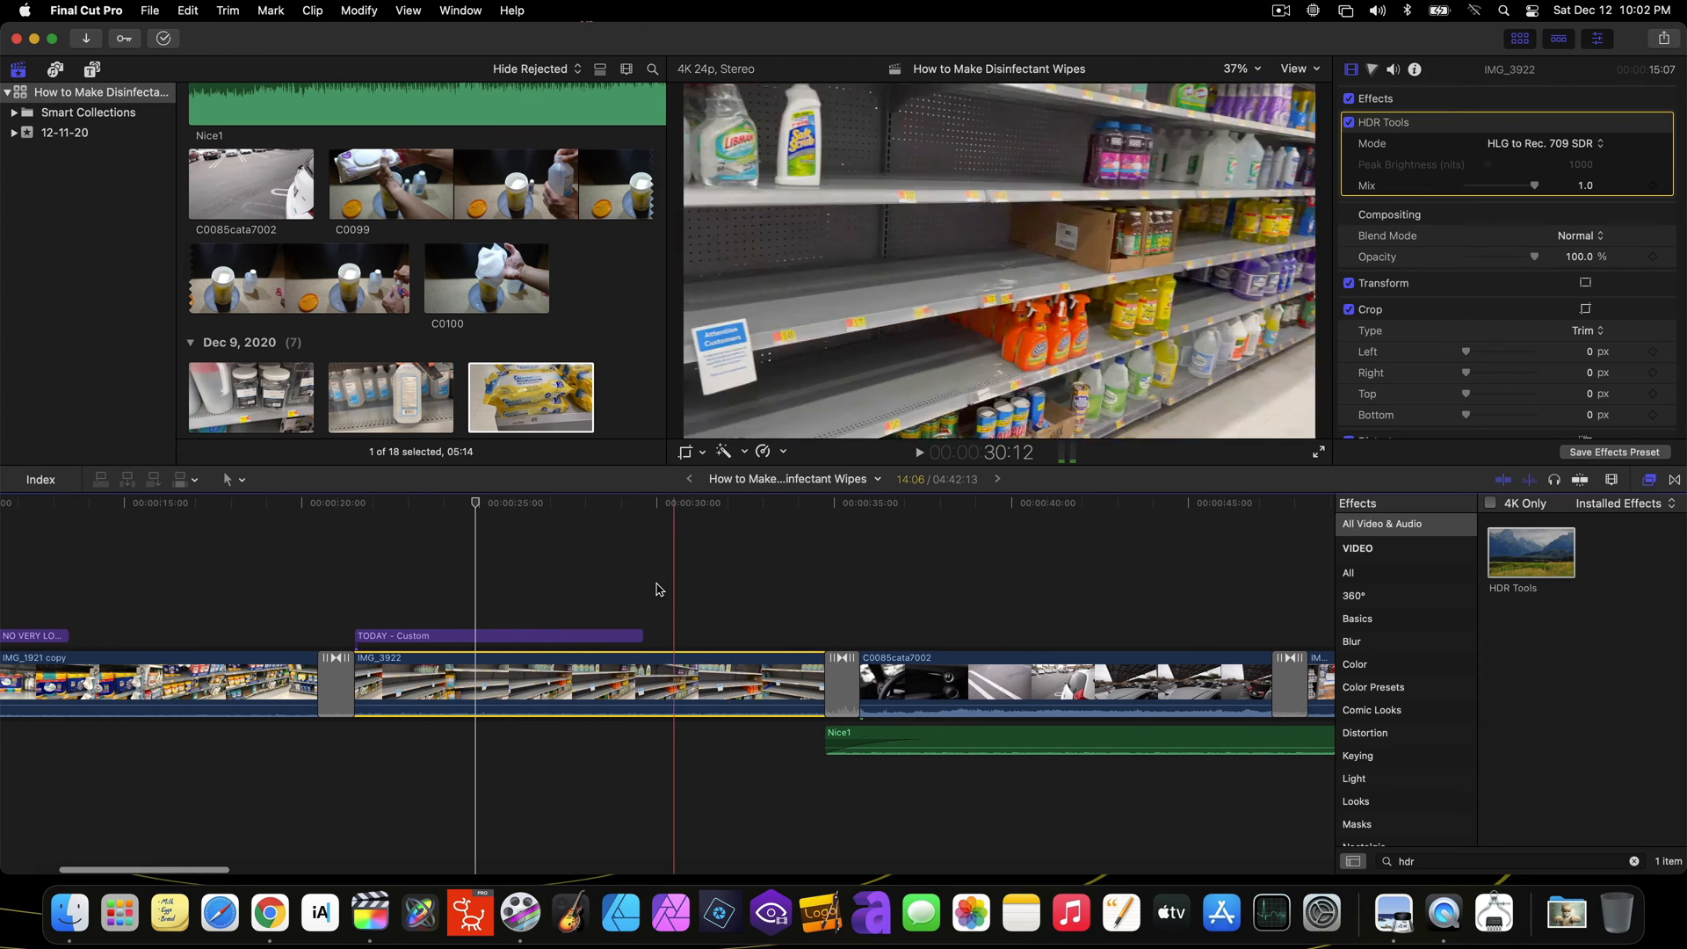
Stop the preview and copy the corrected IMG_3922 clip via the Edit menu.
{"action": "left_click", "coordinate": [482, 660]}
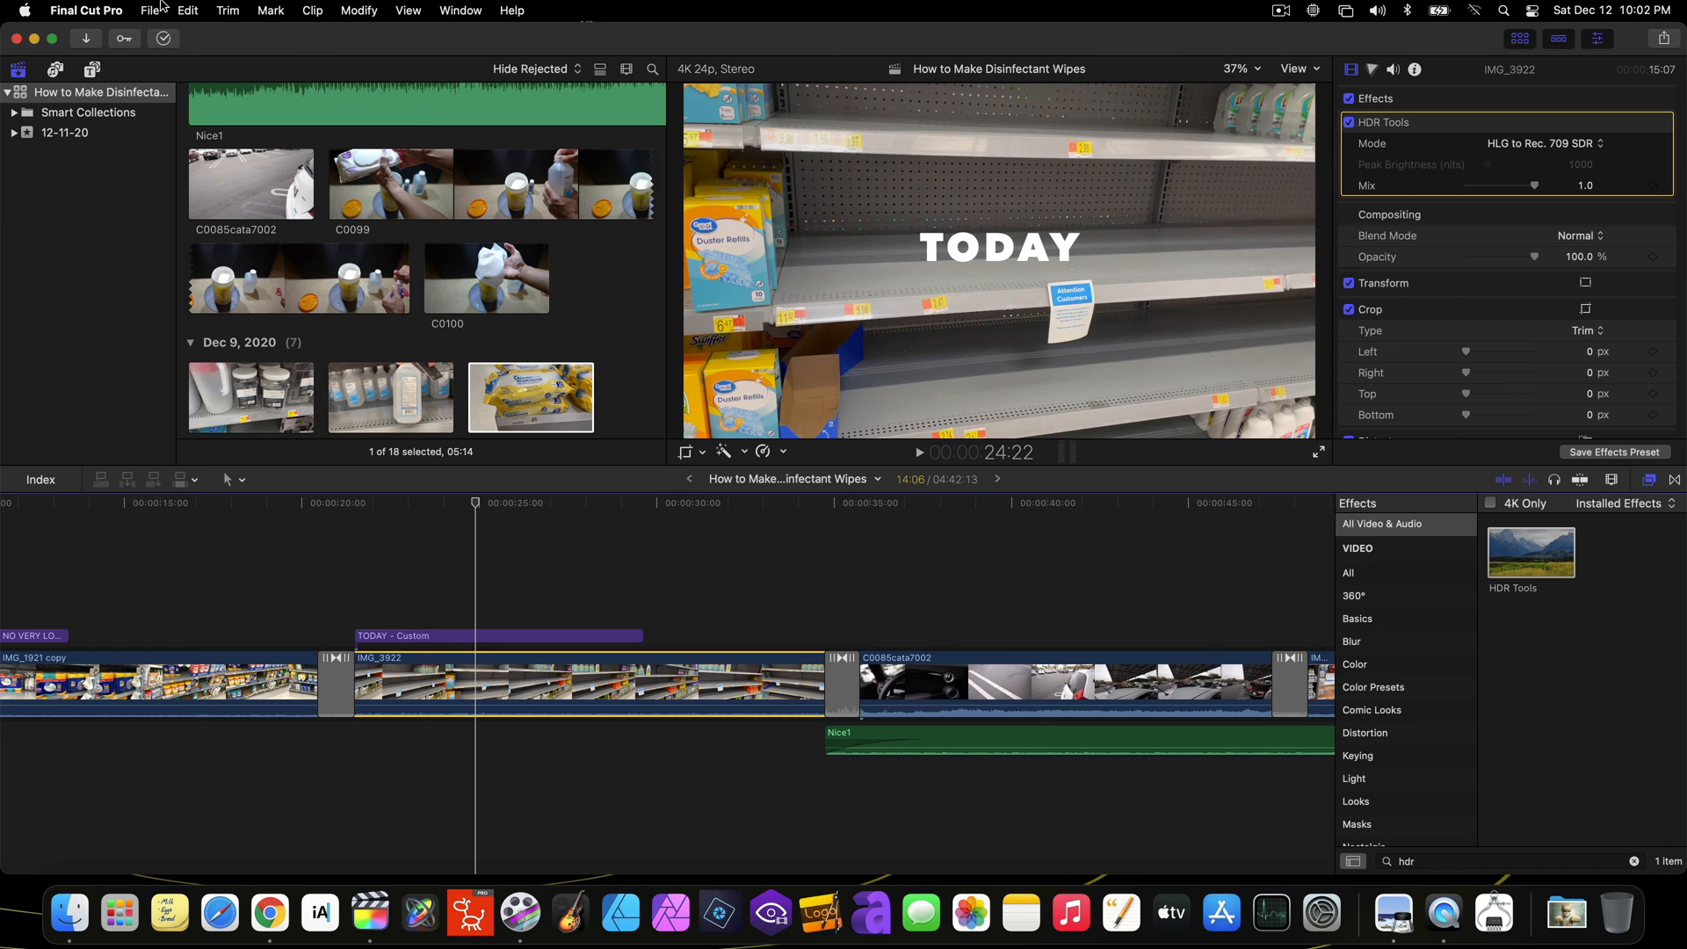
{"action": "left_click", "coordinate": [187, 10]}
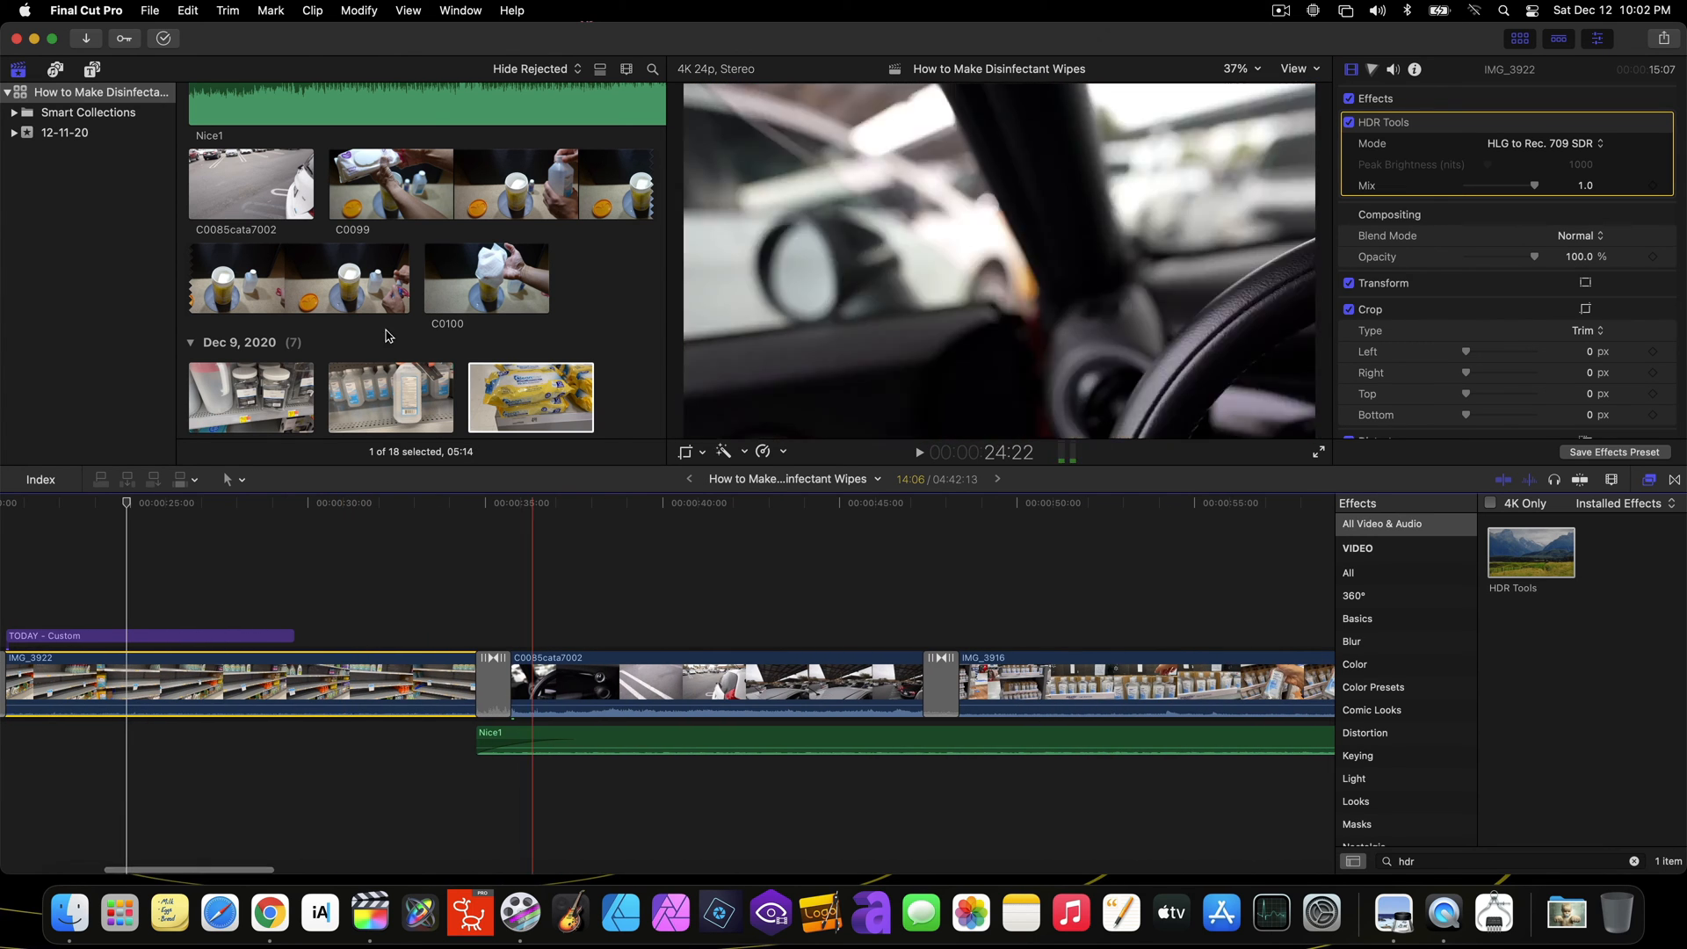
{"action": "left_click", "coordinate": [187, 10]}
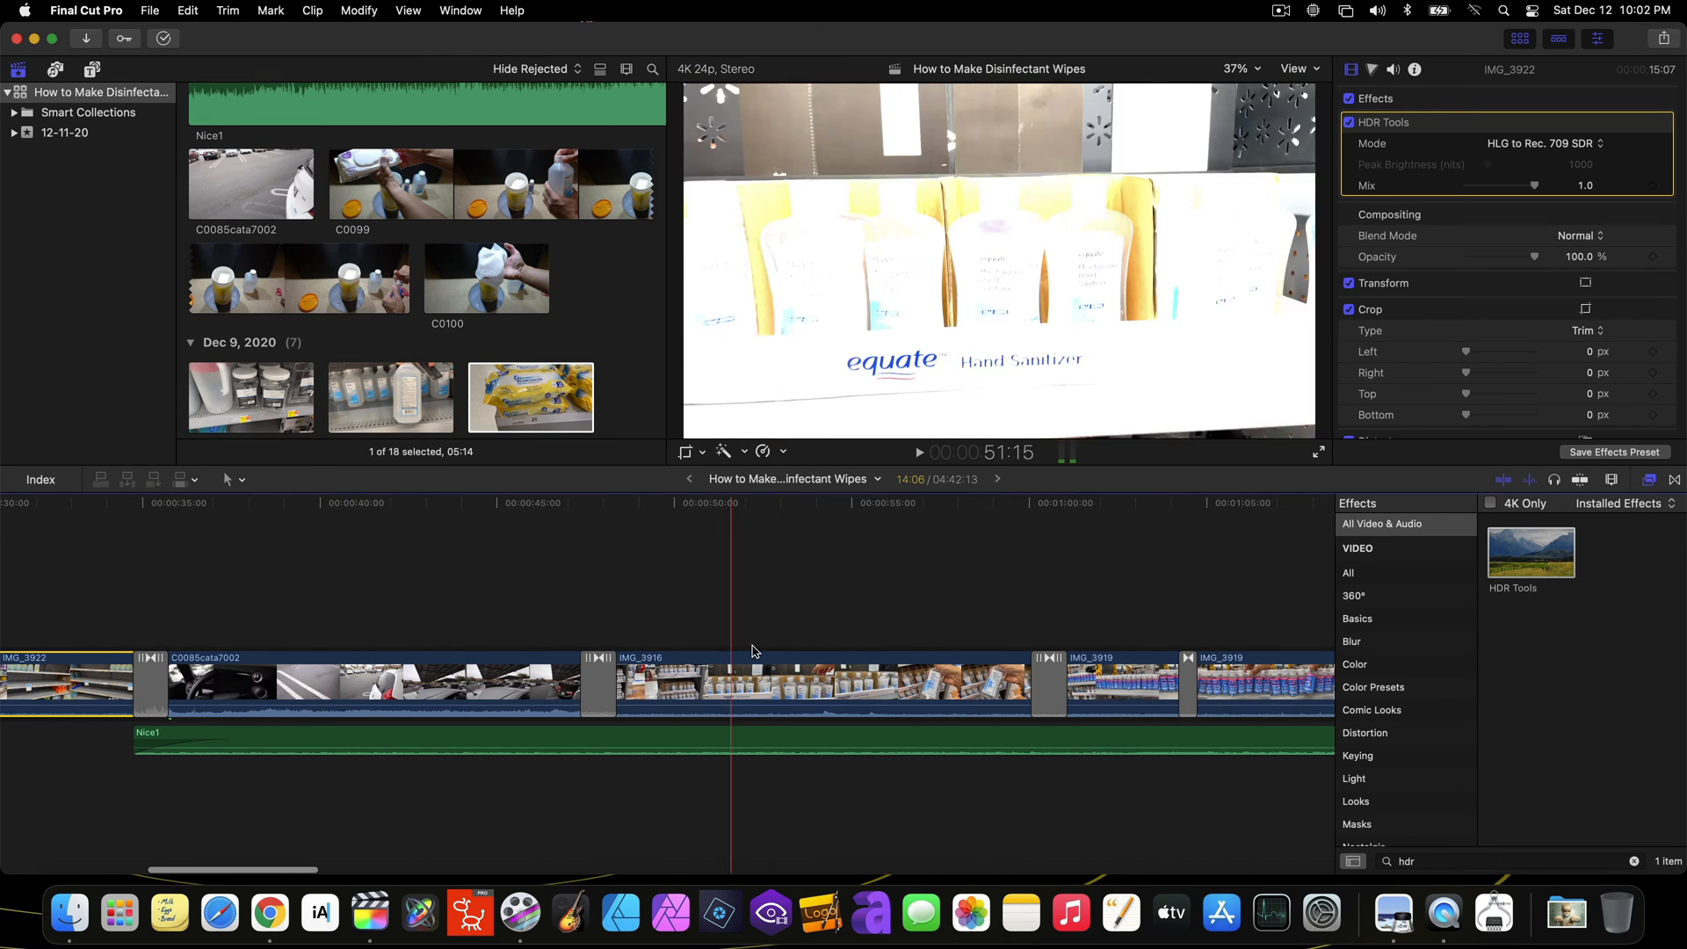
Paste the HDR Tools effect onto IMG_3916 and the first IMG_3919 clip.
{"action": "left_click", "coordinate": [818, 684]}
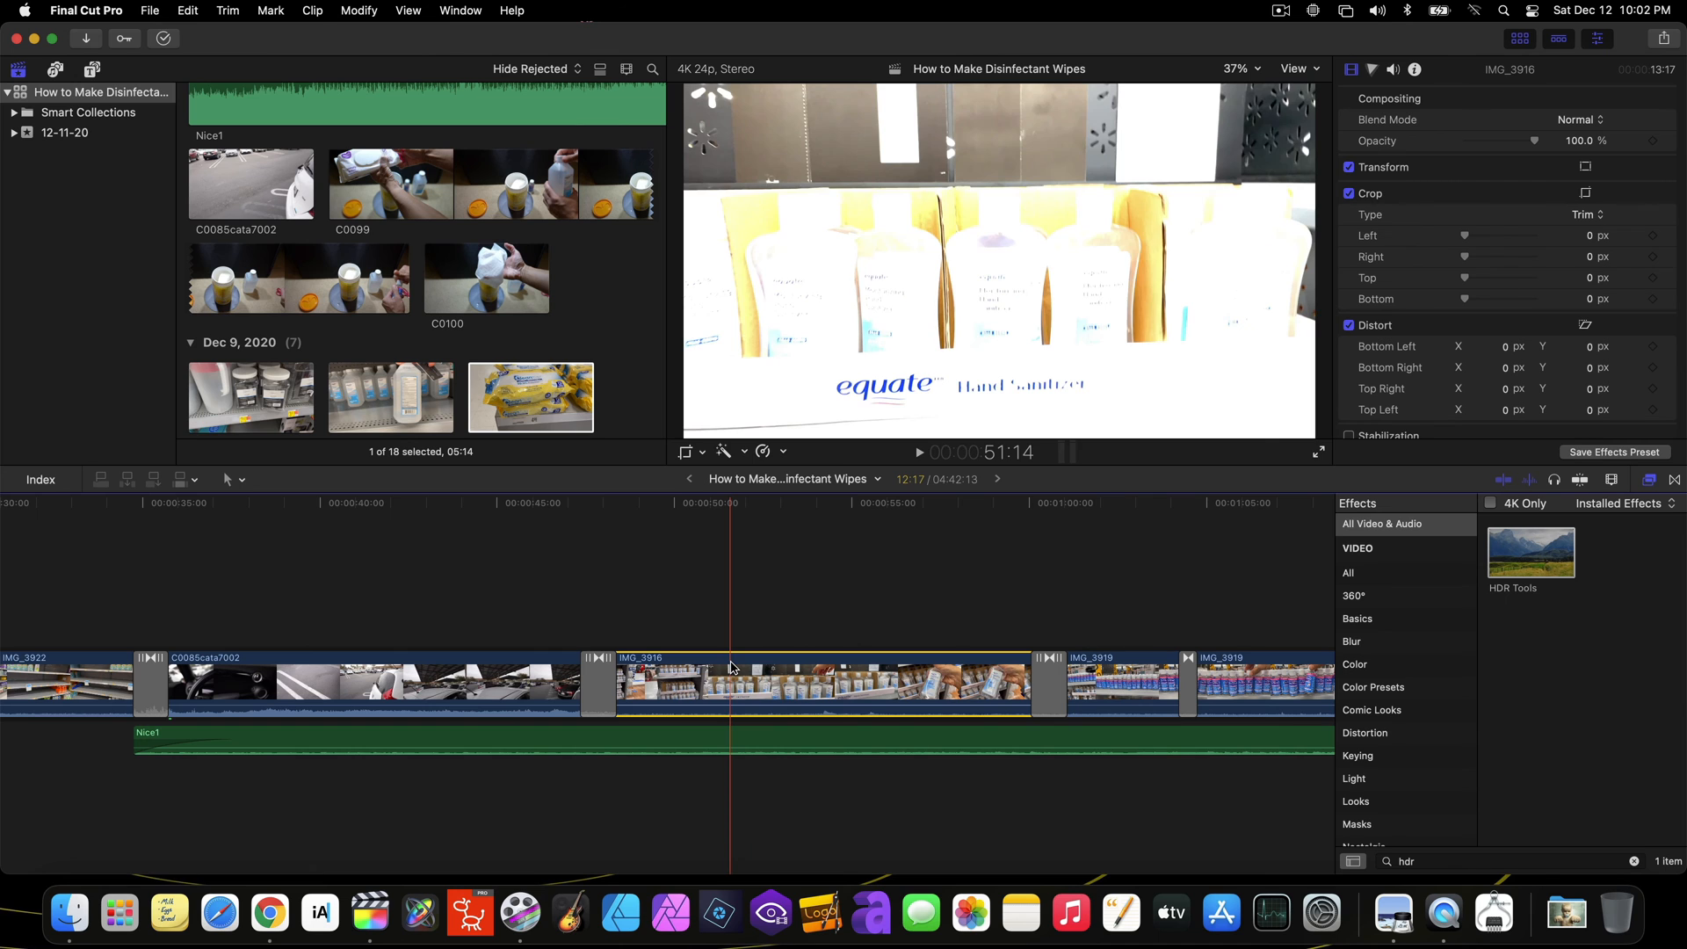
{"action": "left_click", "coordinate": [187, 9]}
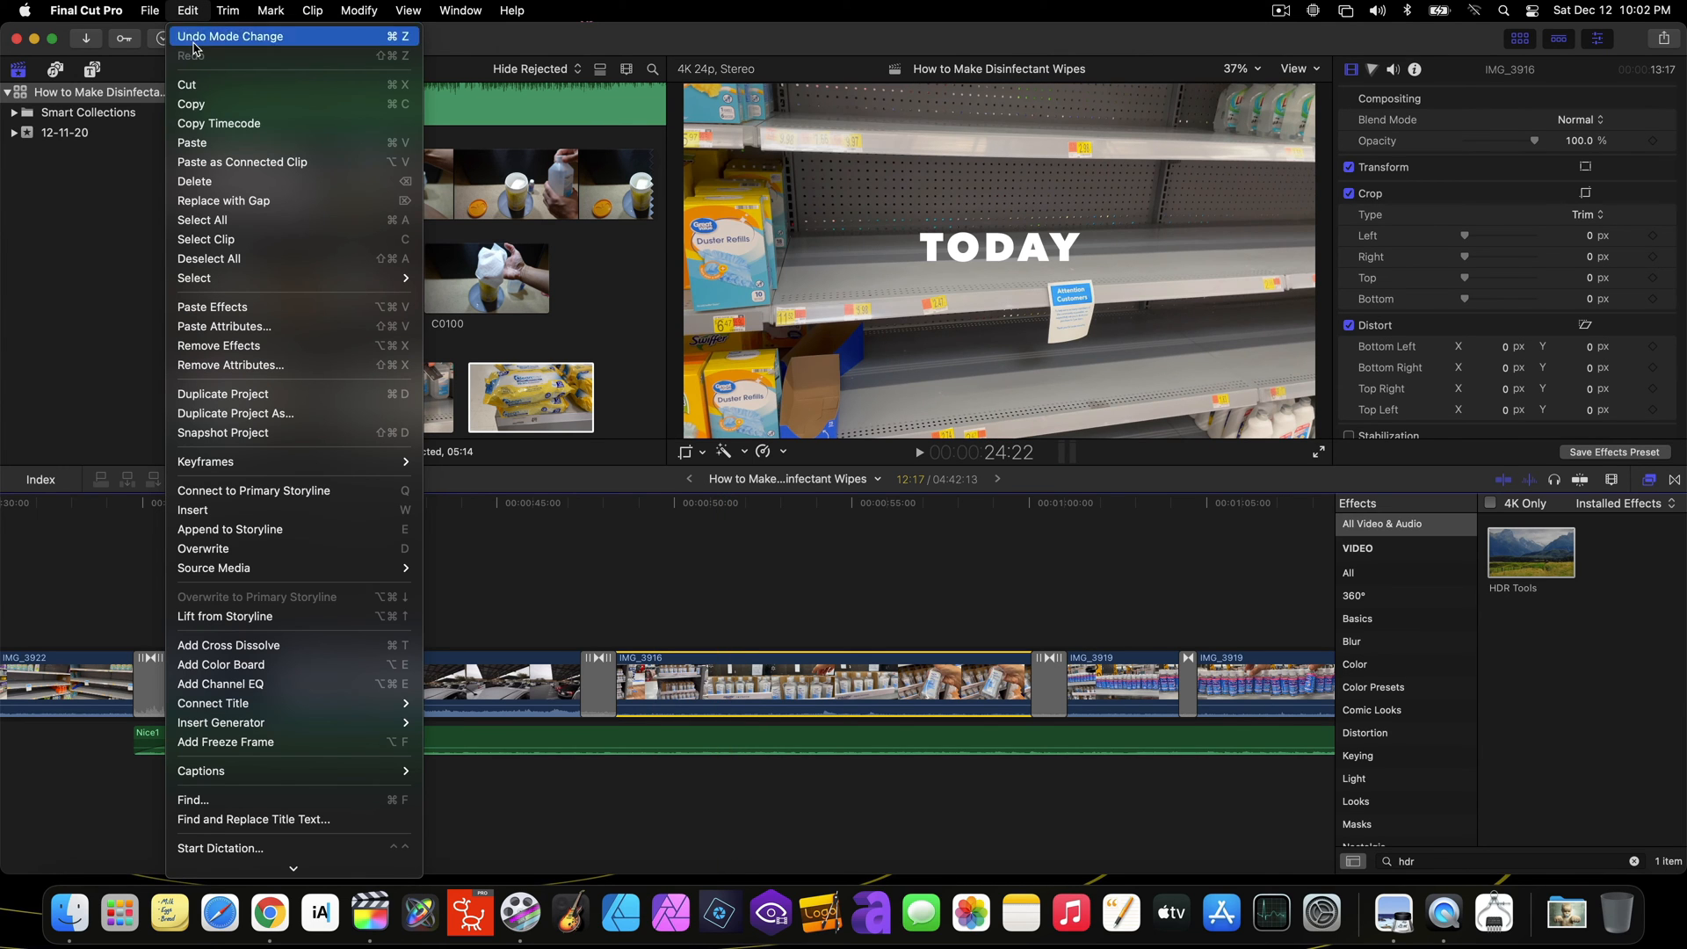
{"action": "mouse_move", "coordinate": [212, 307]}
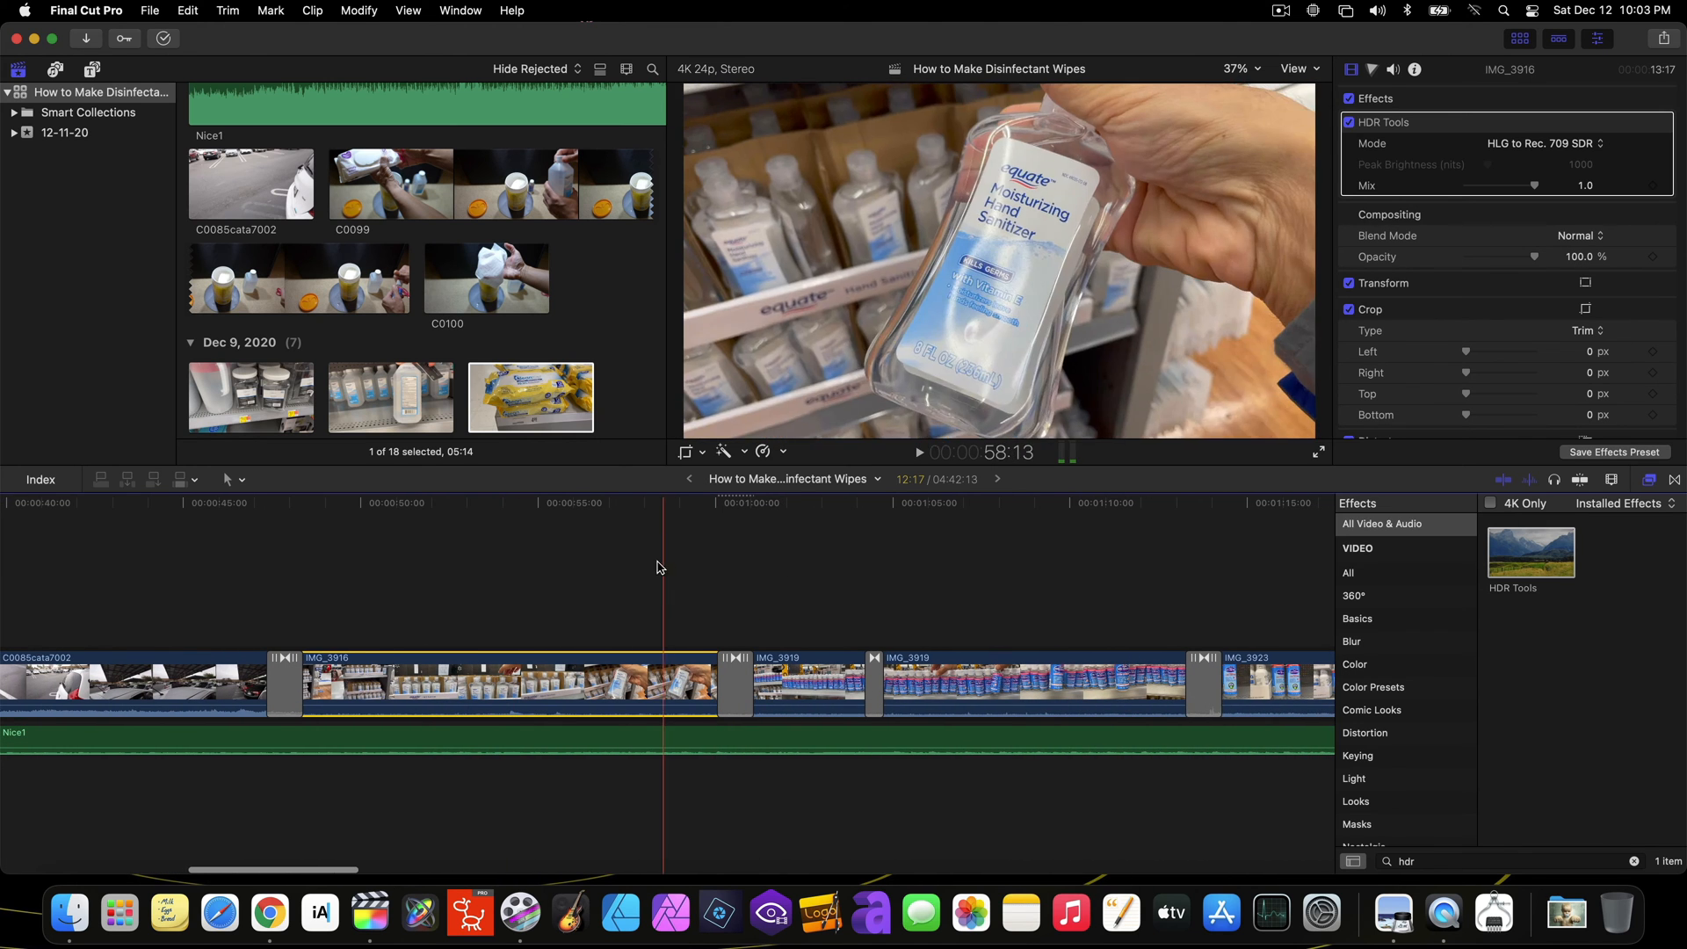
{"action": "left_click", "coordinate": [748, 684]}
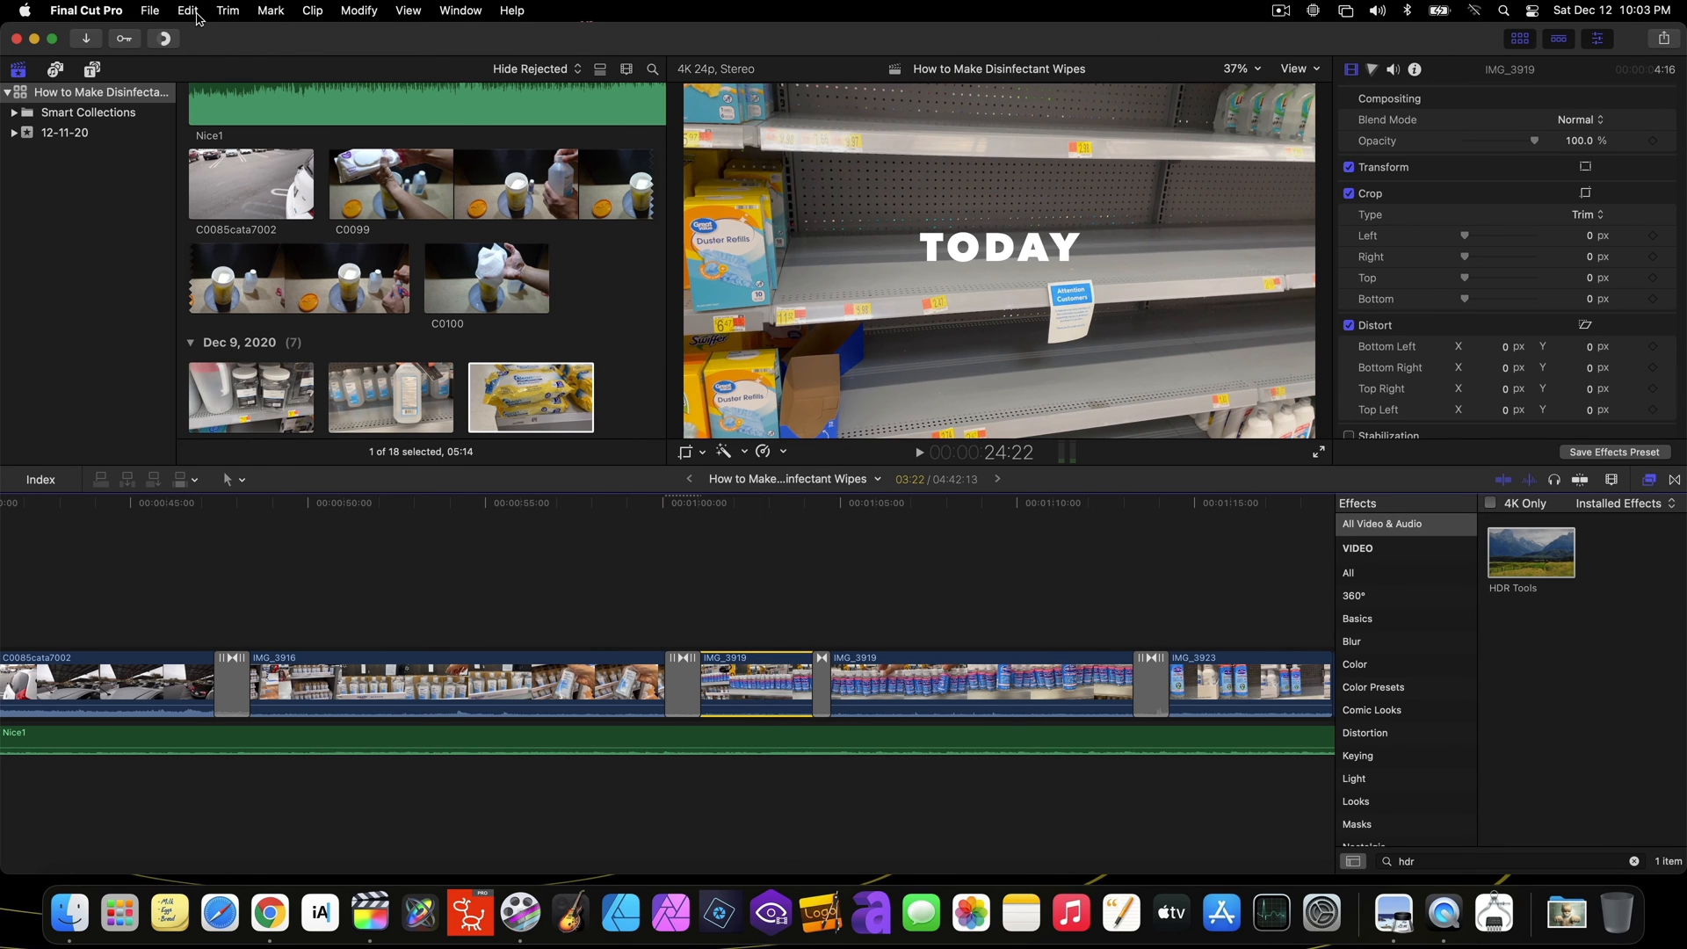
{"action": "left_click", "coordinate": [188, 10]}
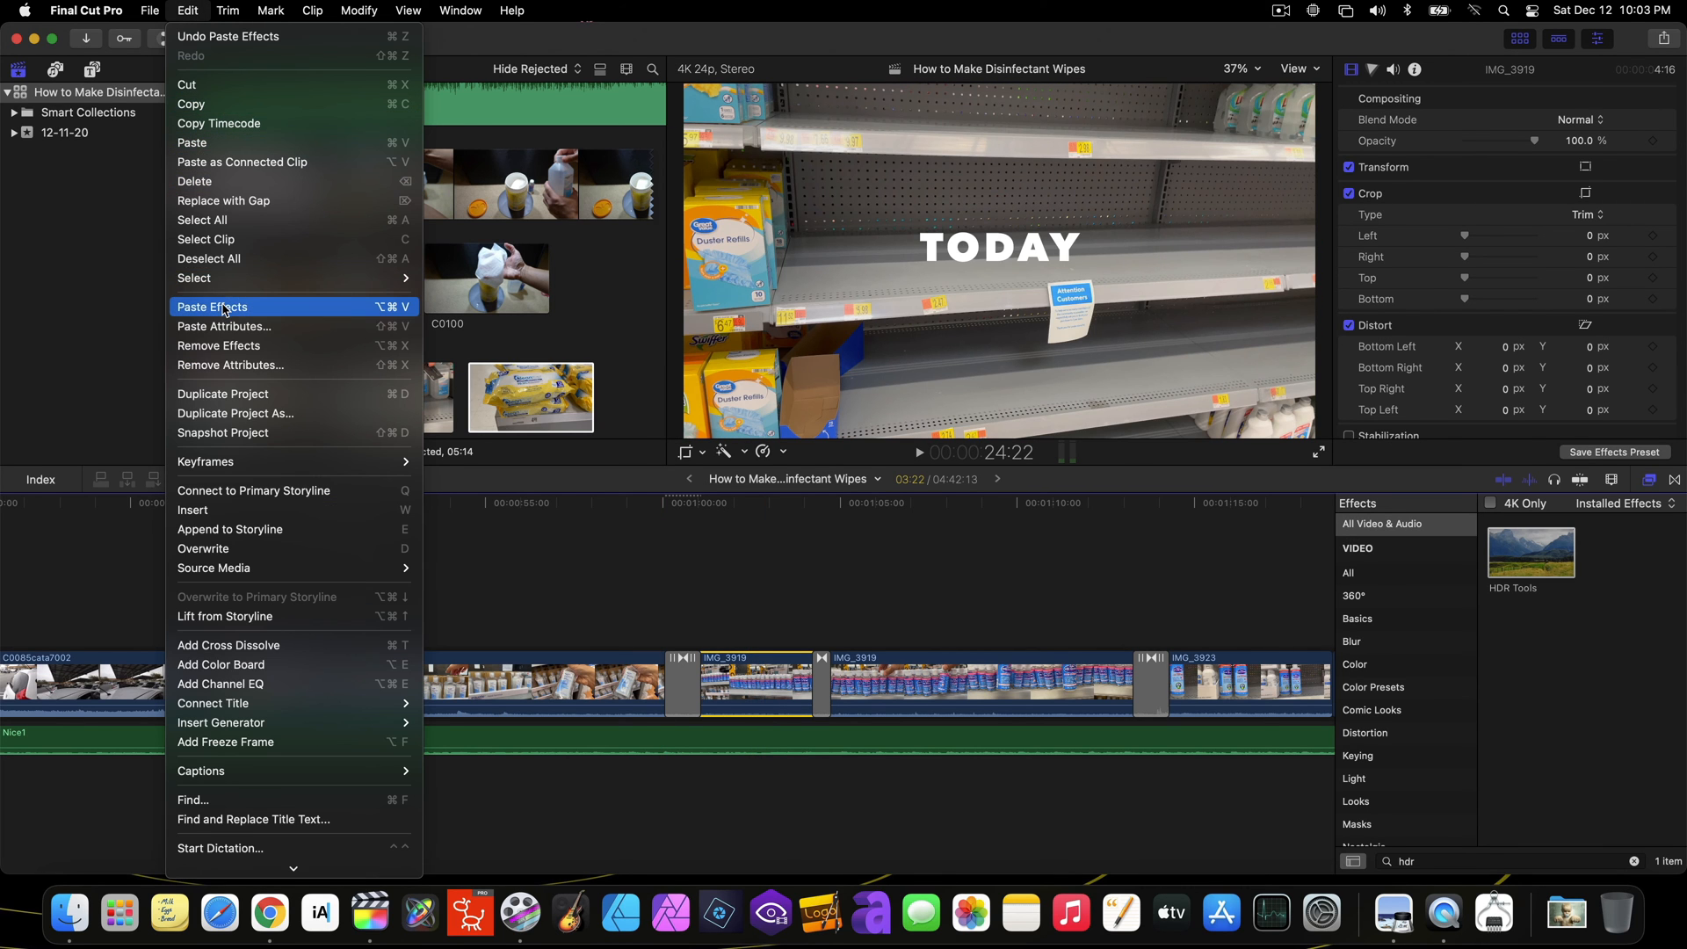
{"action": "left_click", "coordinate": [212, 307]}
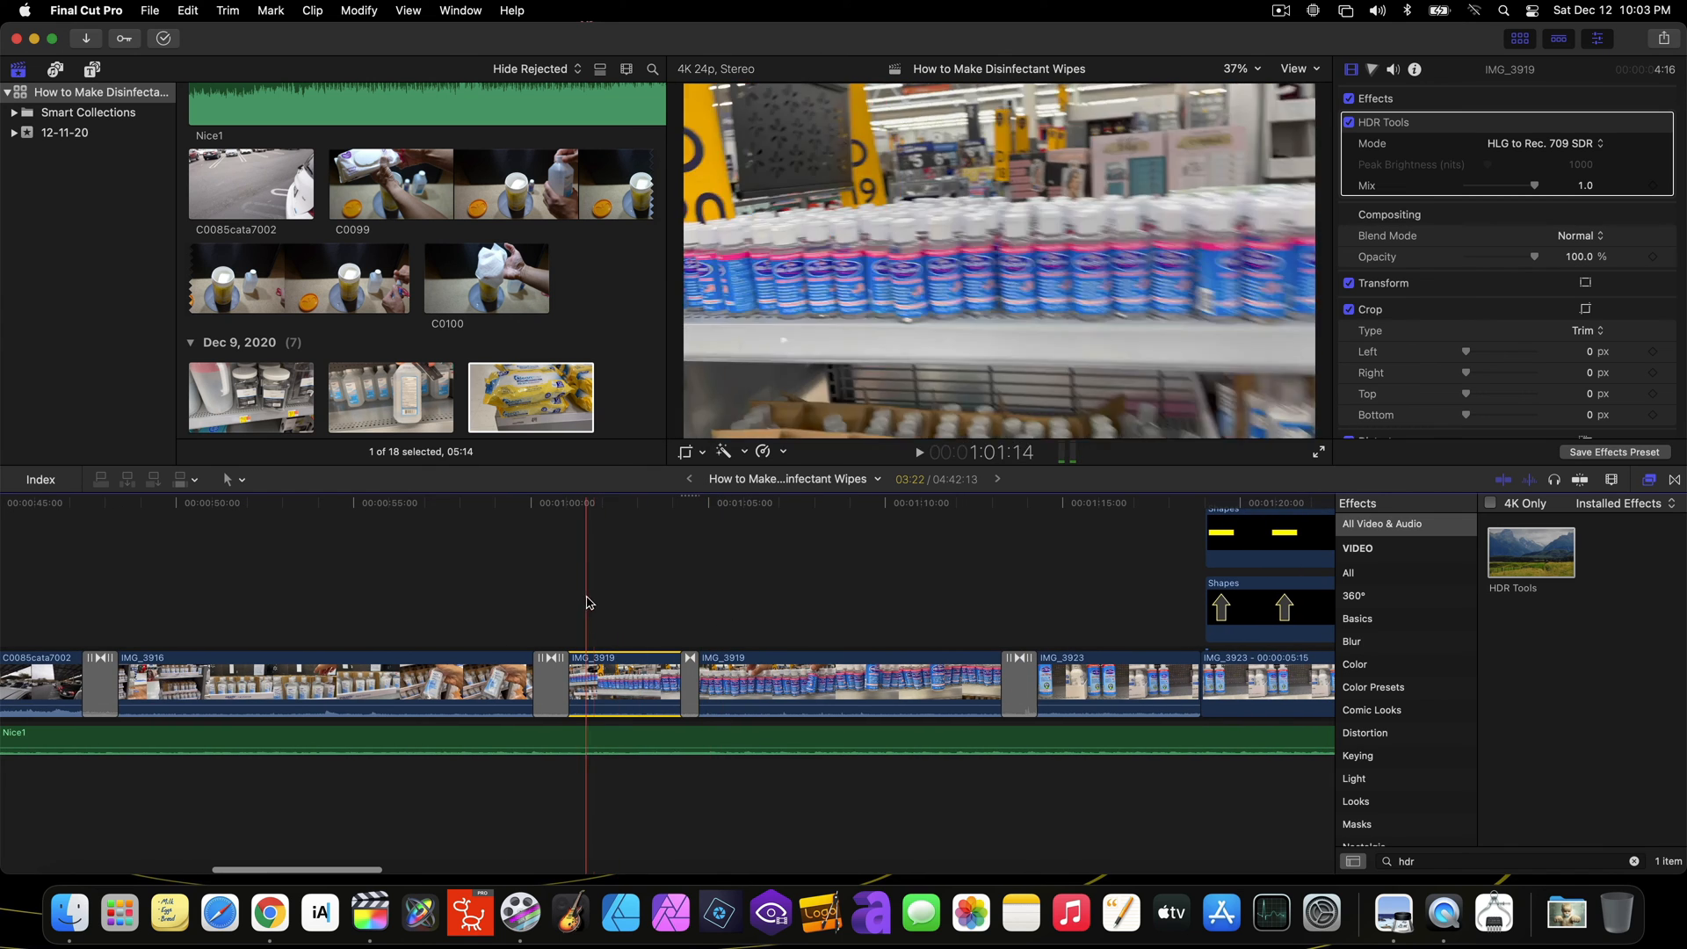